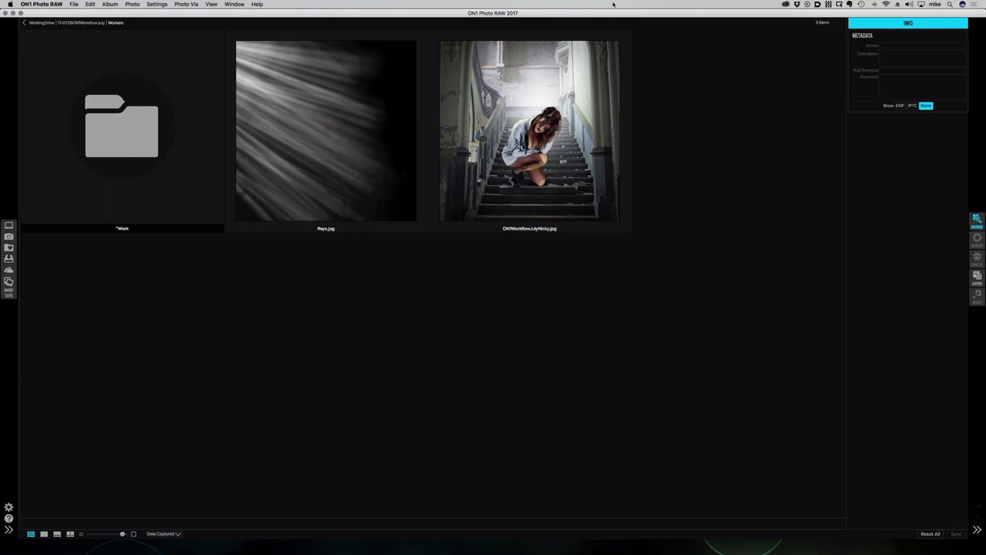
# Open the staircase portrait thumbnail from Browse into the Effects module
pyautogui.doubleClick(531, 139)
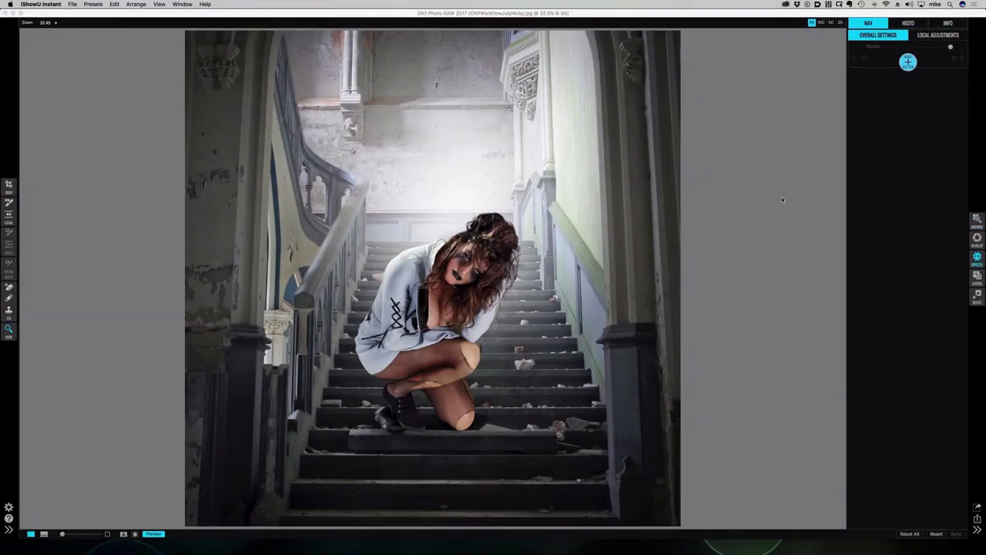
pyautogui.moveTo(347, 401)
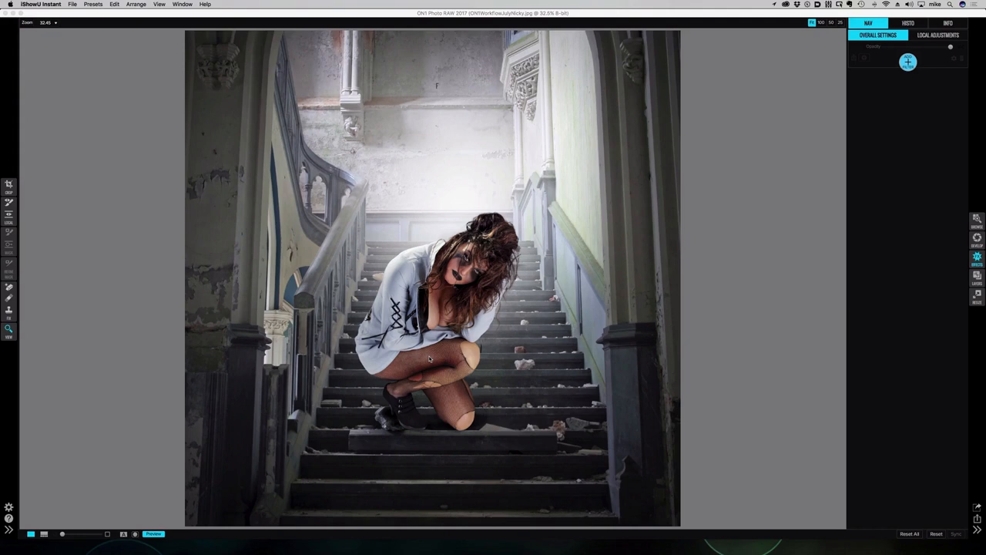
pyautogui.moveTo(683, 295)
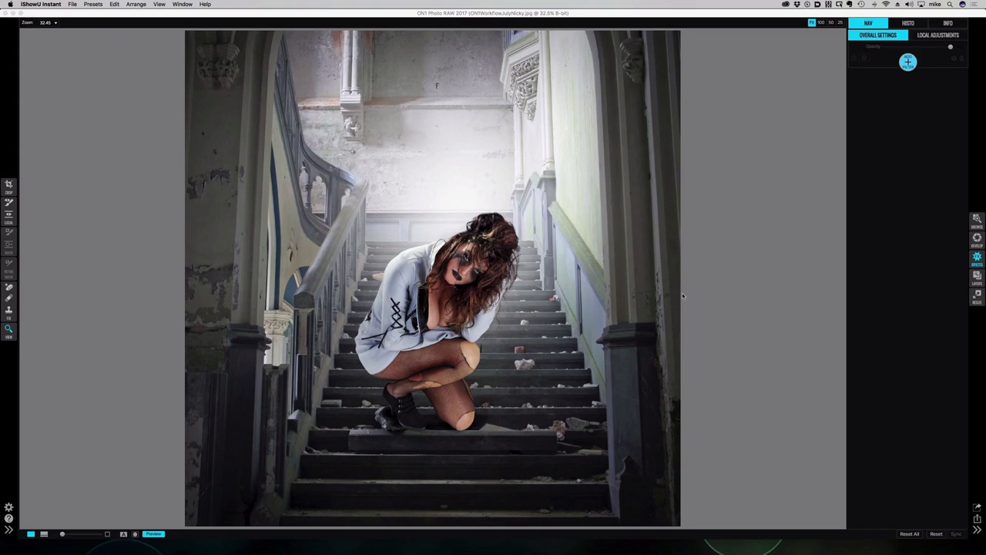
# Add a Dynamic Contrast filter with Small, Medium and Large set to about 15, 16 and 18
pyautogui.click(909, 63)
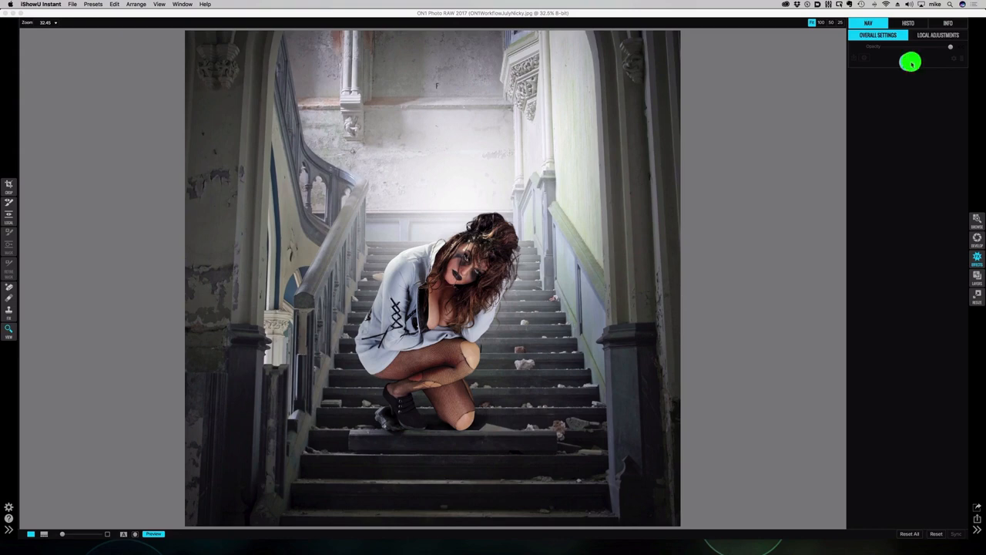
pyautogui.click(906, 60)
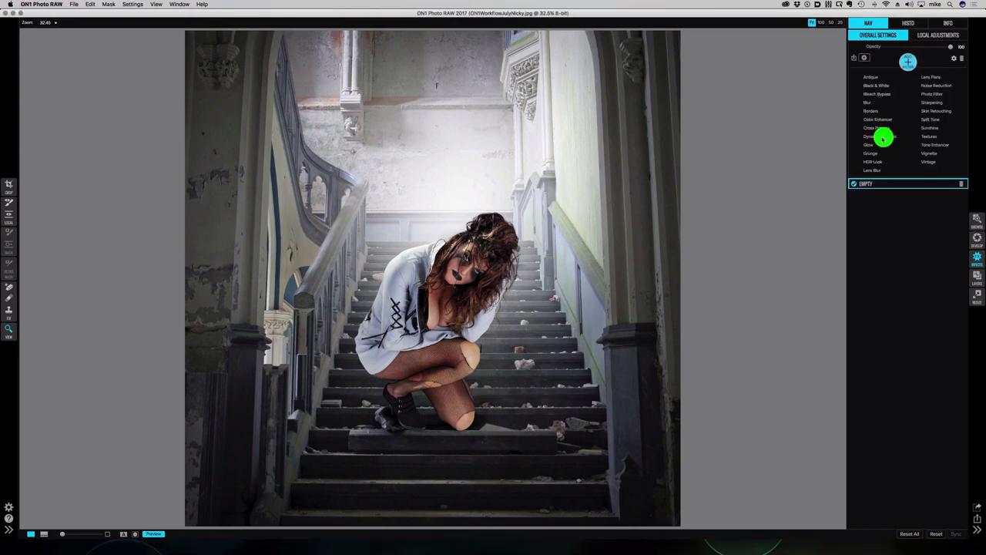
pyautogui.click(862, 136)
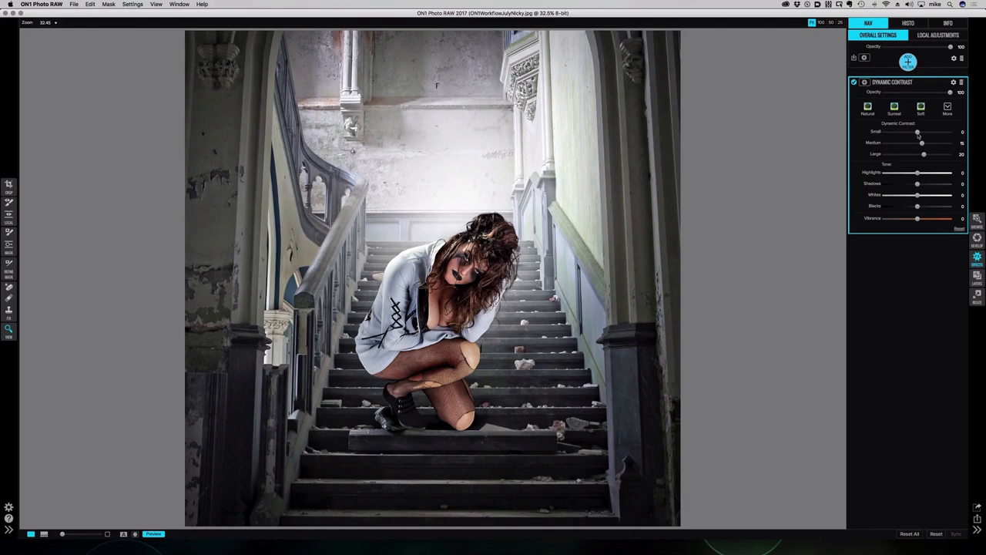
pyautogui.moveTo(916, 131); pyautogui.dragTo(923, 131)
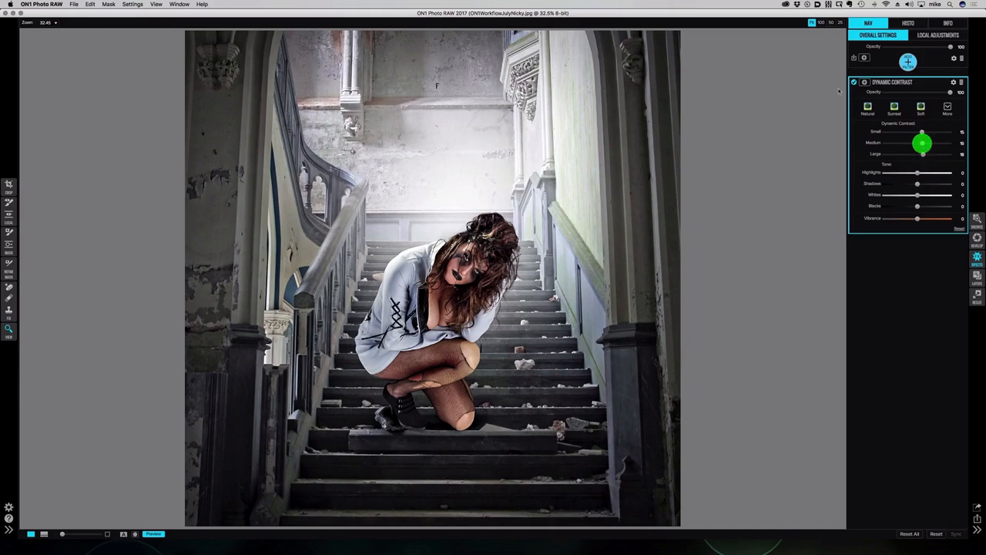
pyautogui.click(855, 81)
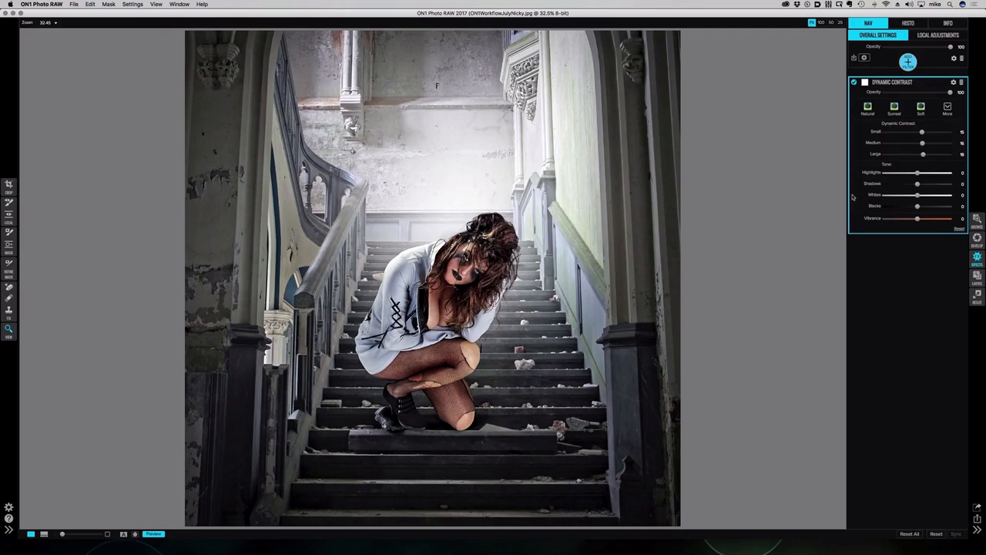
pyautogui.moveTo(921, 198)
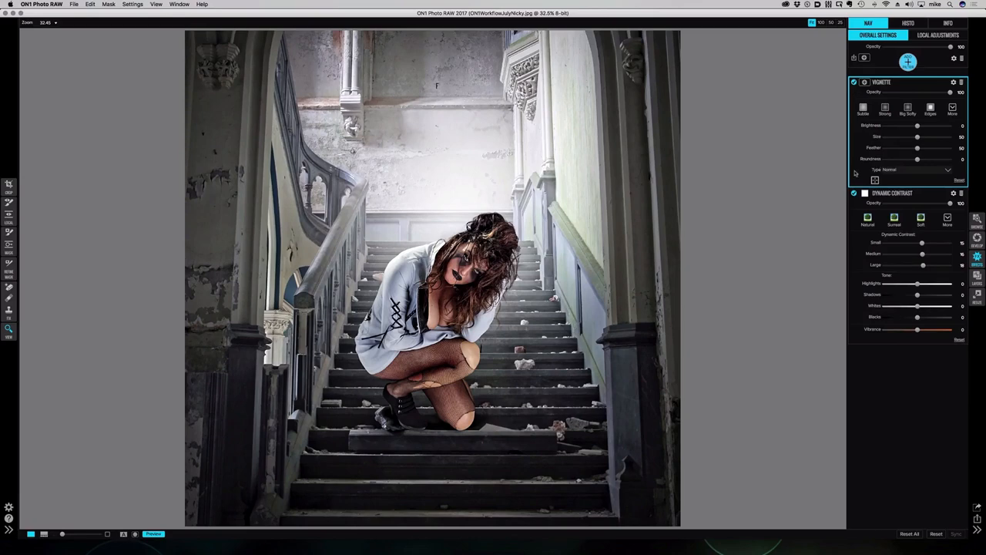
pyautogui.moveTo(726, 216)
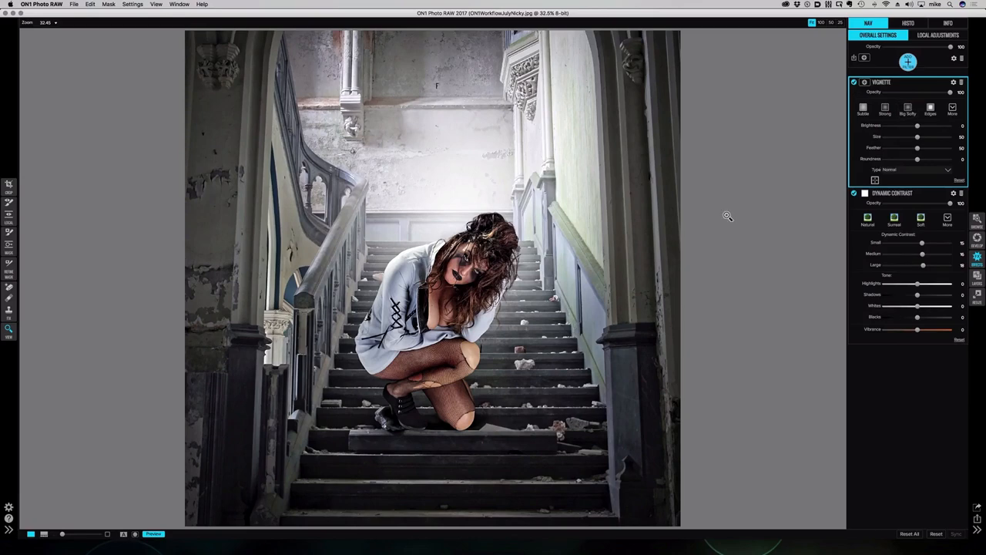
# Apply the Big Softy vignette style to darken the portrait's edges
pyautogui.click(949, 108)
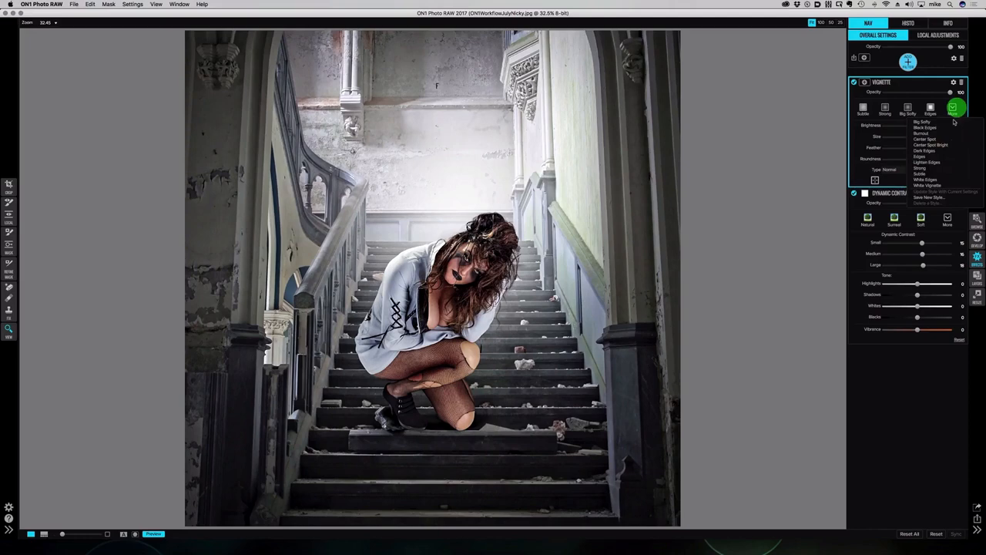
pyautogui.moveTo(925, 138)
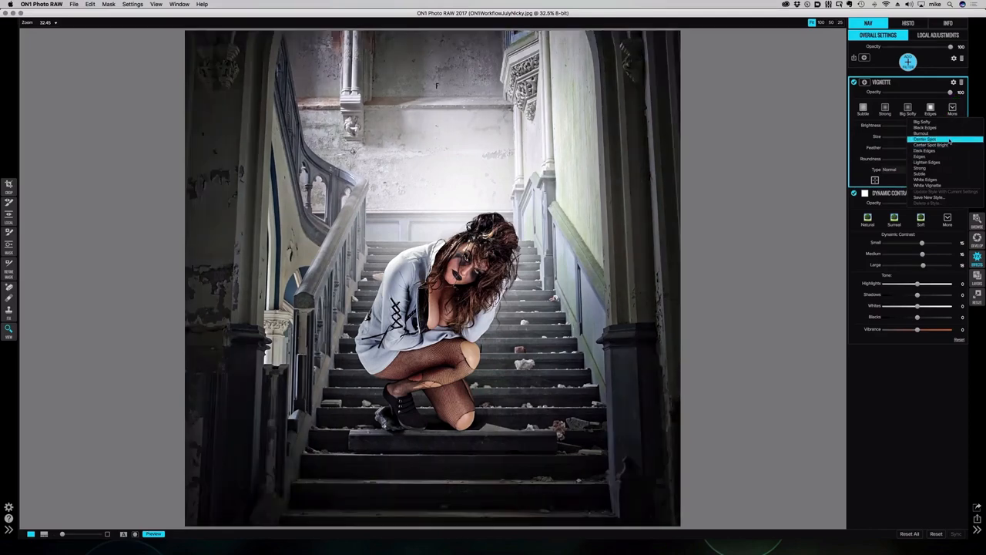
pyautogui.moveTo(921, 168)
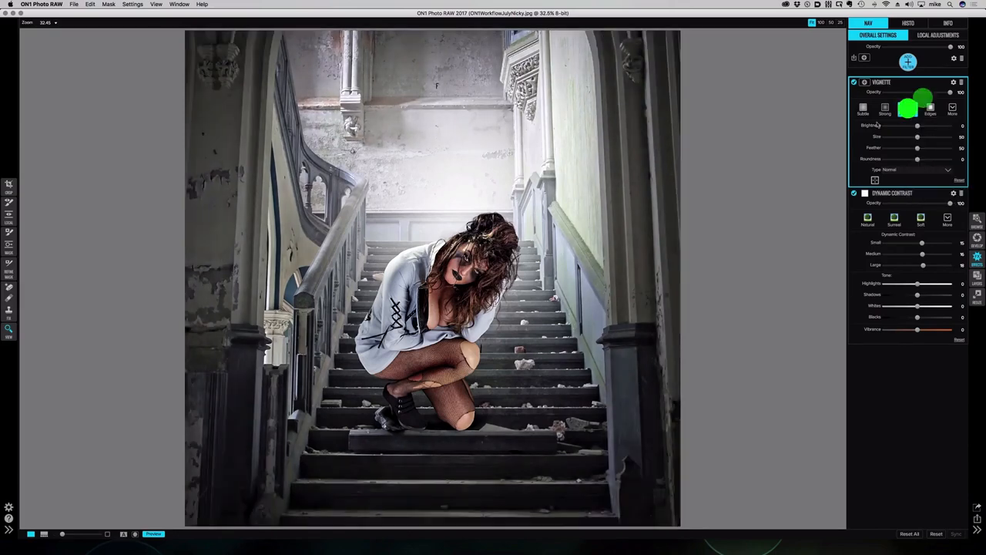
pyautogui.click(912, 113)
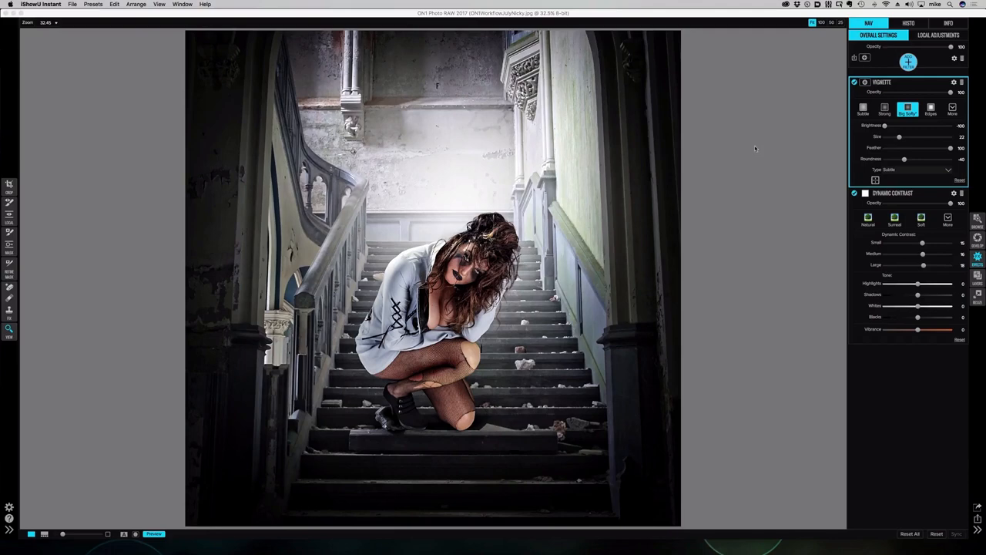
# Add a Tone Enhancer filter with Contrast at -55 and Shadows at 50
pyautogui.click(907, 60)
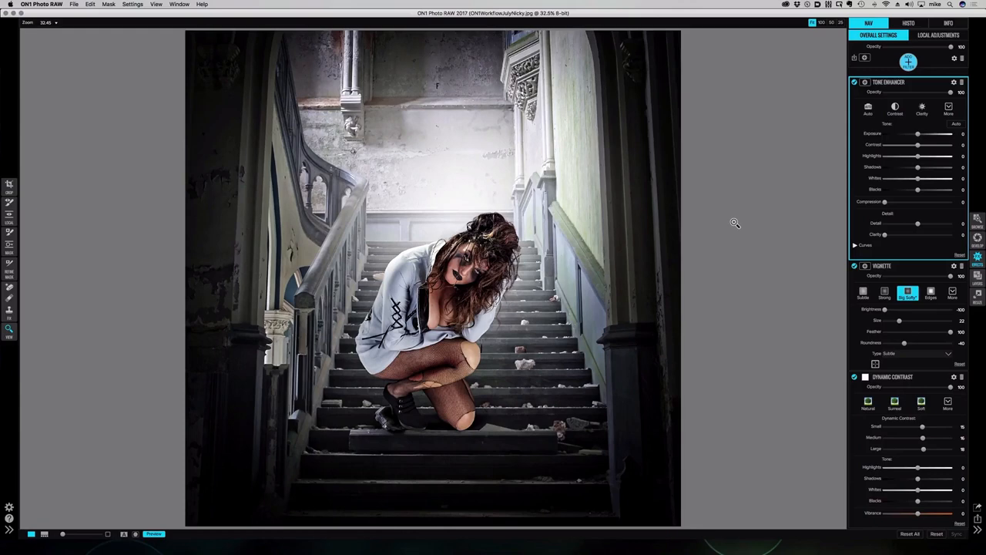
pyautogui.moveTo(848, 171)
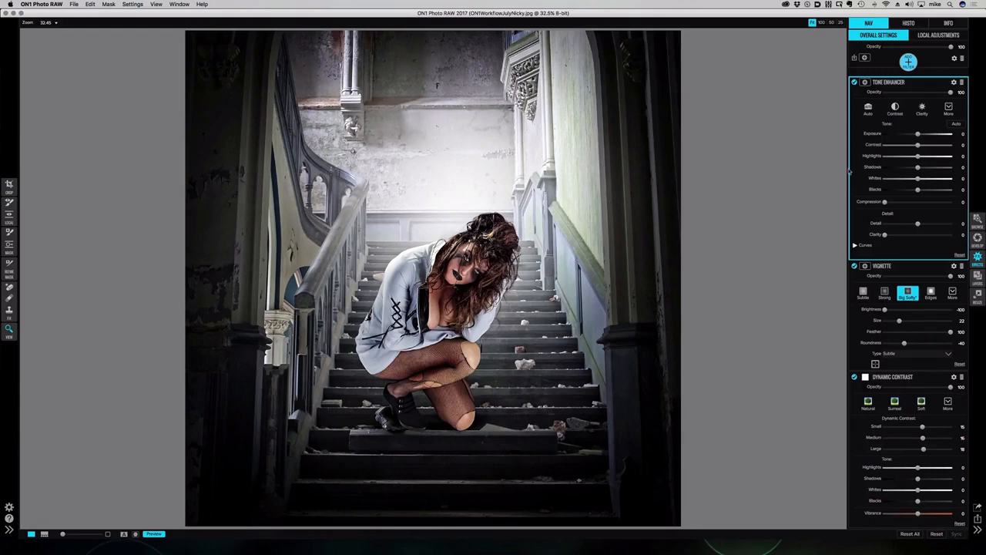
pyautogui.moveTo(918, 145); pyautogui.dragTo(892, 144)
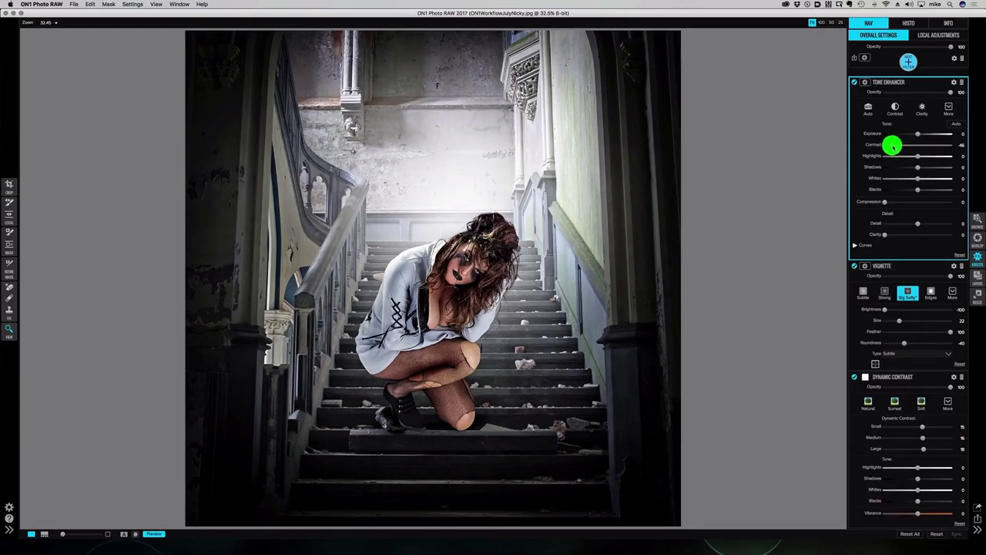
pyautogui.moveTo(893, 145); pyautogui.dragTo(892, 145)
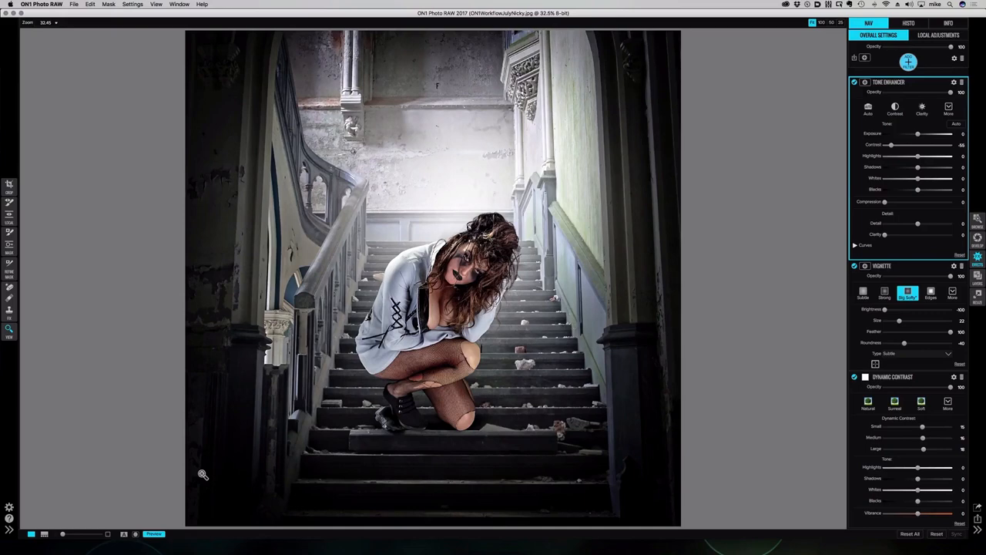
pyautogui.moveTo(299, 260)
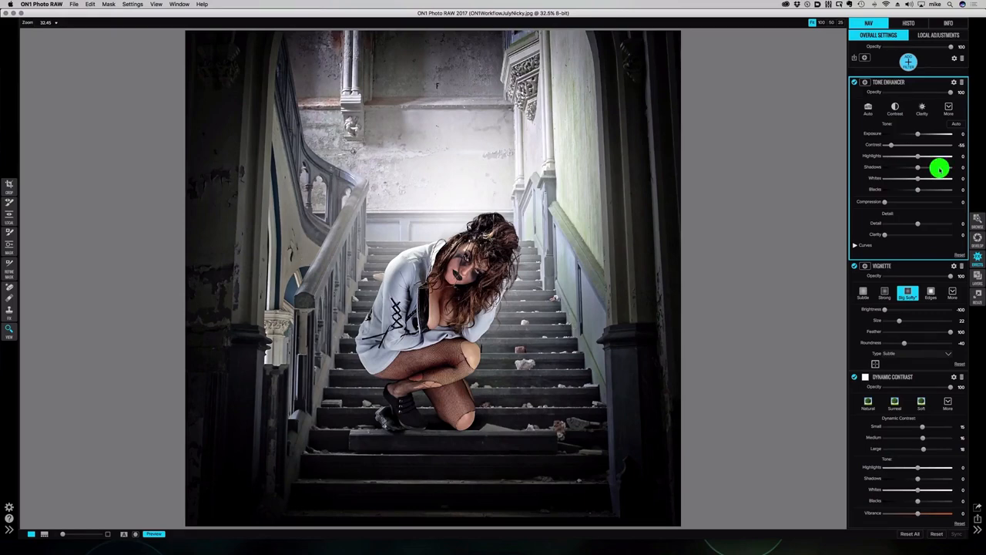
pyautogui.moveTo(918, 168); pyautogui.dragTo(943, 167)
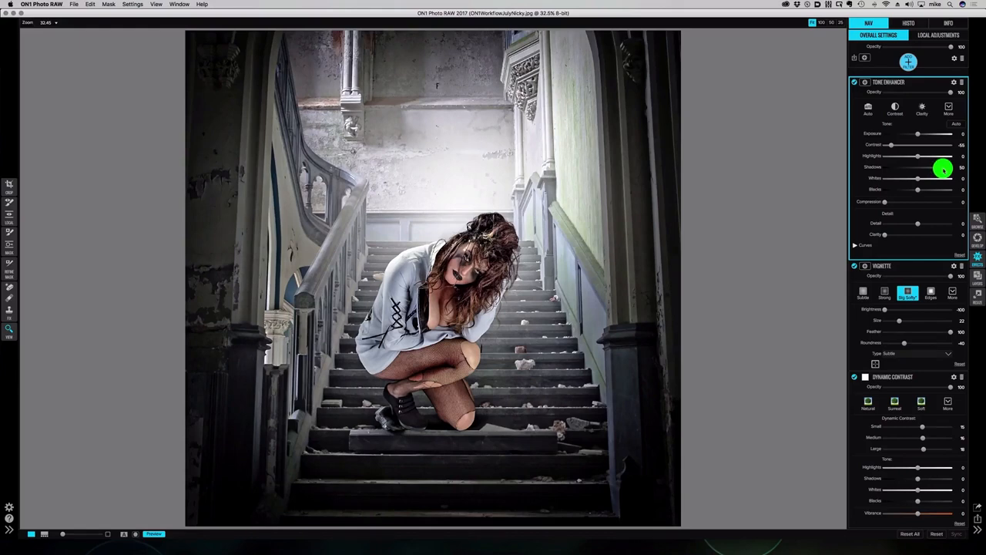
pyautogui.moveTo(943, 167); pyautogui.dragTo(948, 167)
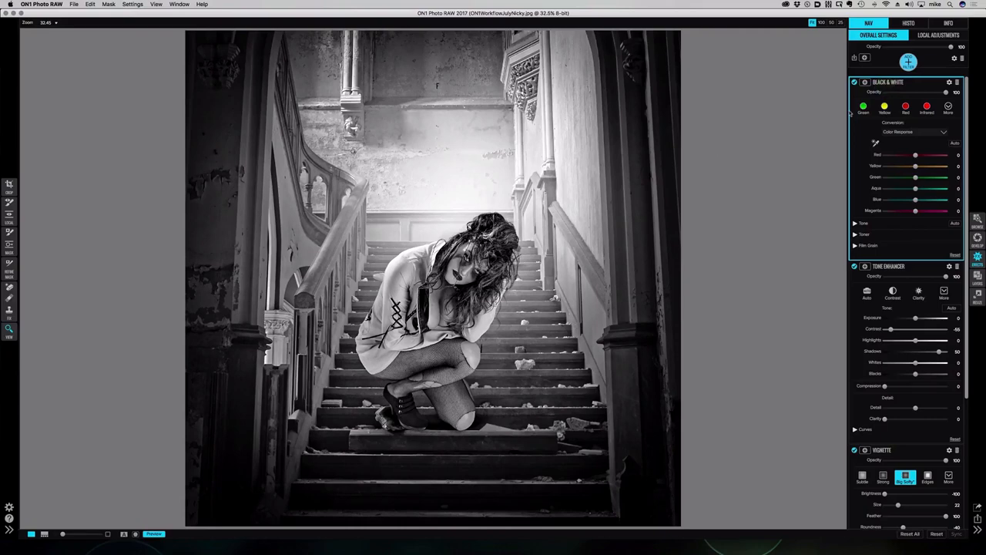
pyautogui.moveTo(790, 268)
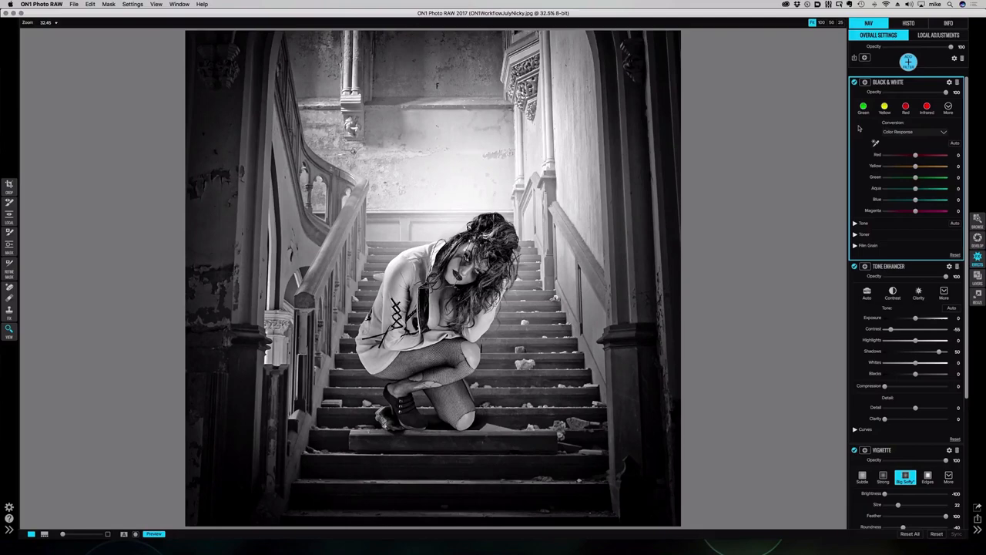
pyautogui.moveTo(833, 121)
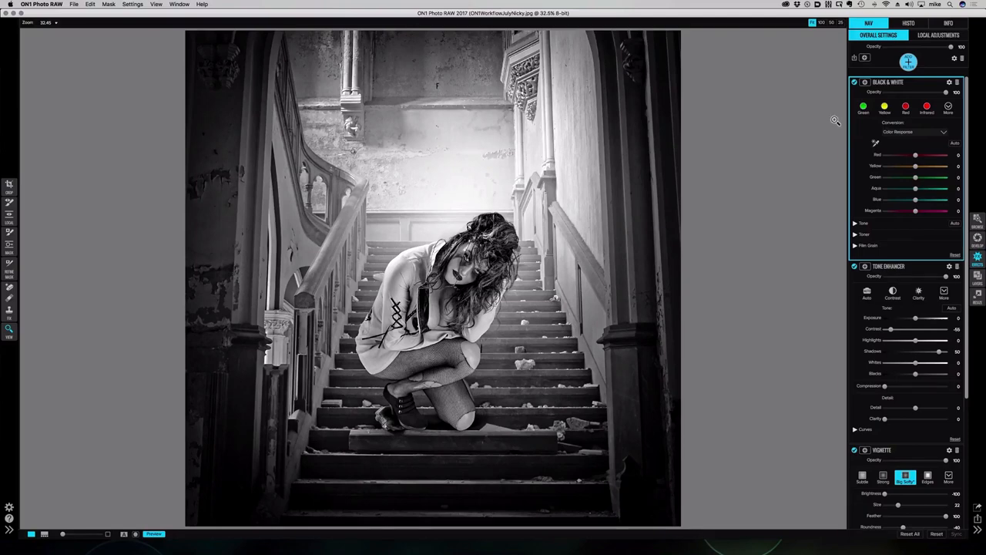
# Switch the Black & White conversion to the Red filter preset
pyautogui.click(858, 106)
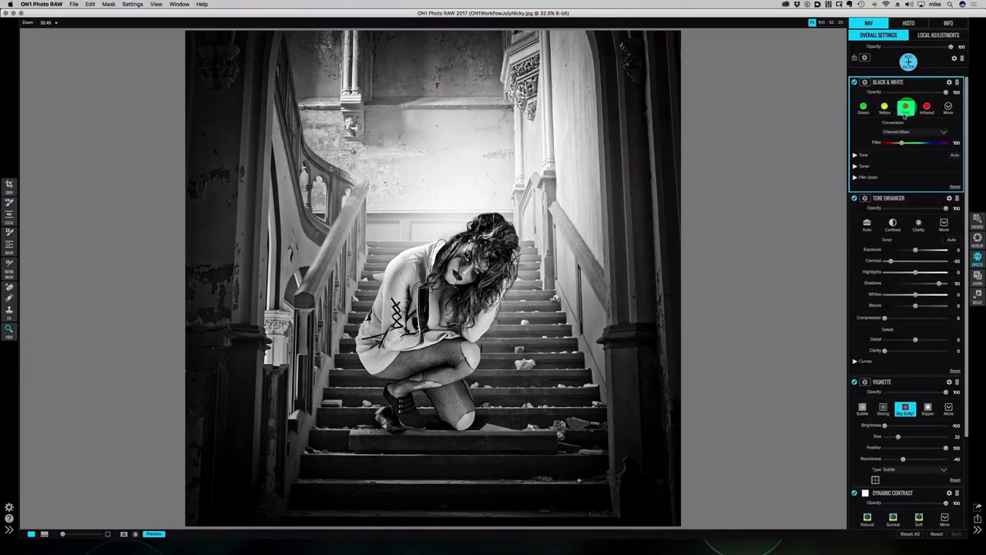
pyautogui.click(855, 106)
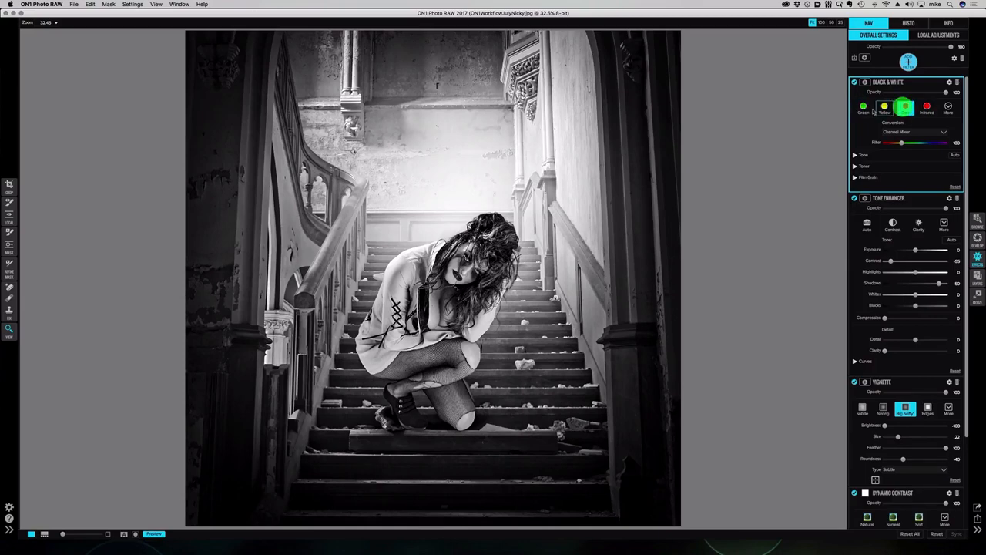
pyautogui.click(878, 105)
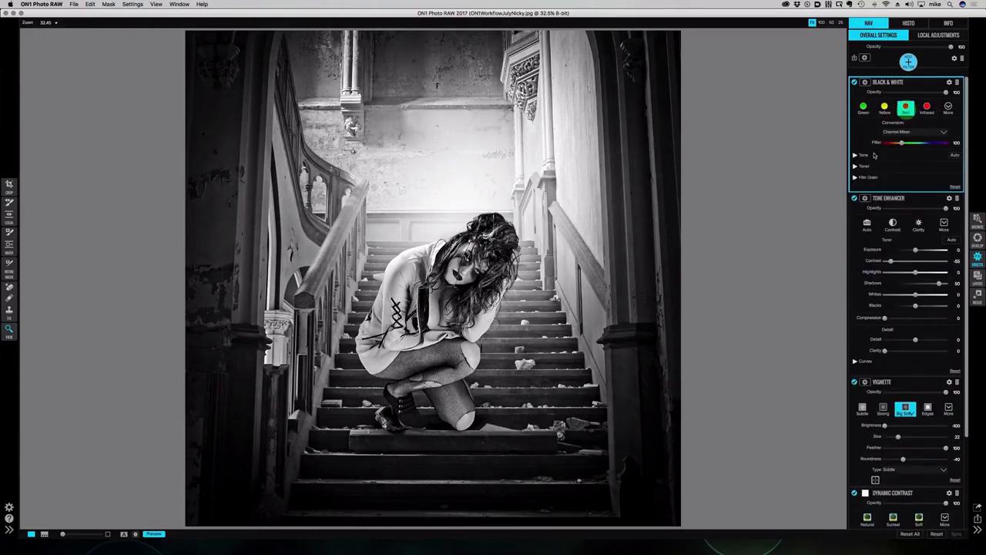
pyautogui.click(900, 107)
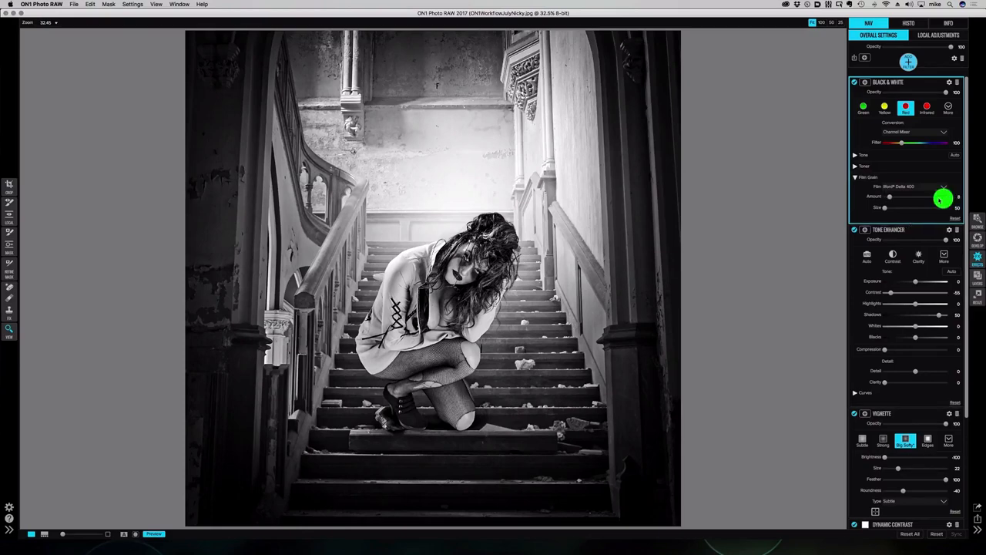
# Set the film grain to Kodak T-Max 3200 at Amount 100
pyautogui.click(944, 187)
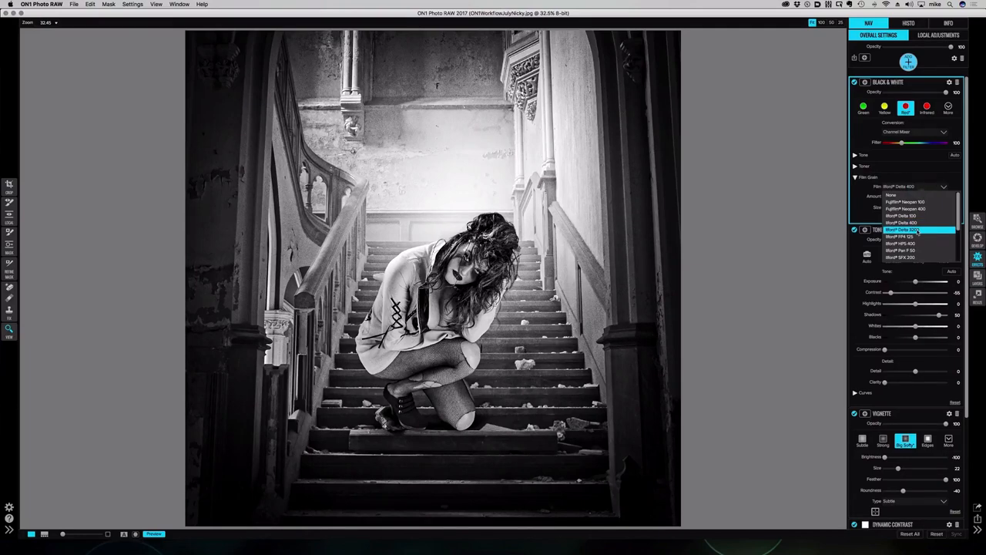
pyautogui.click(915, 230)
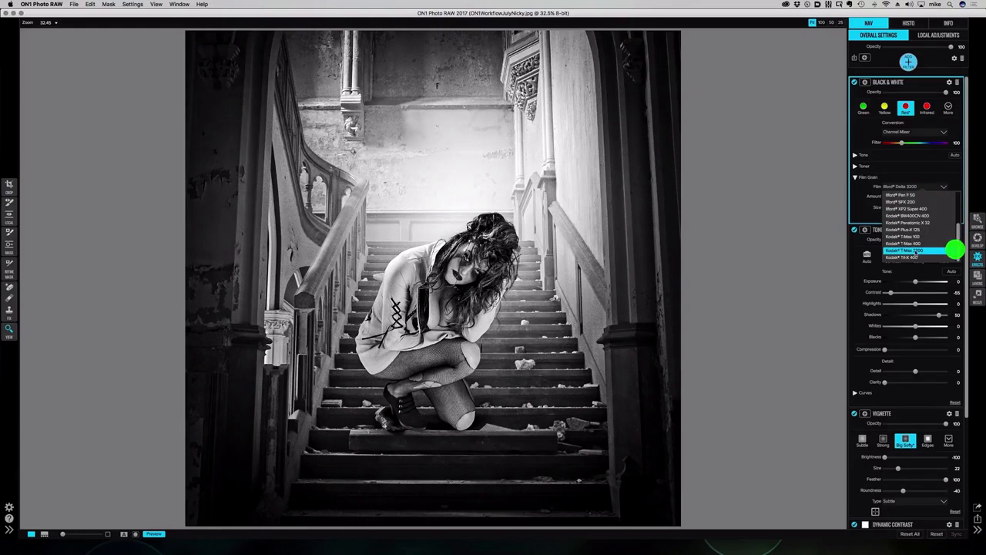
pyautogui.click(889, 249)
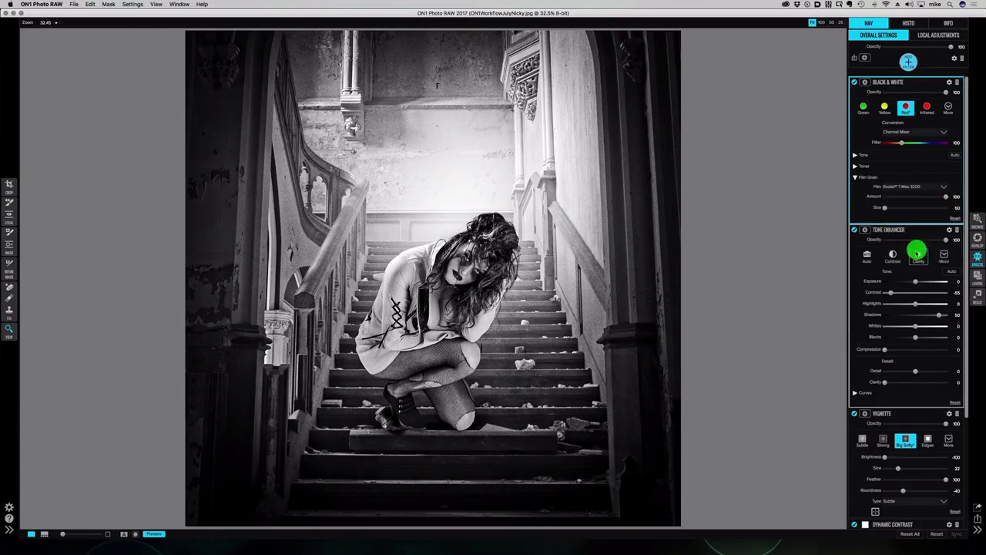
pyautogui.click(944, 186)
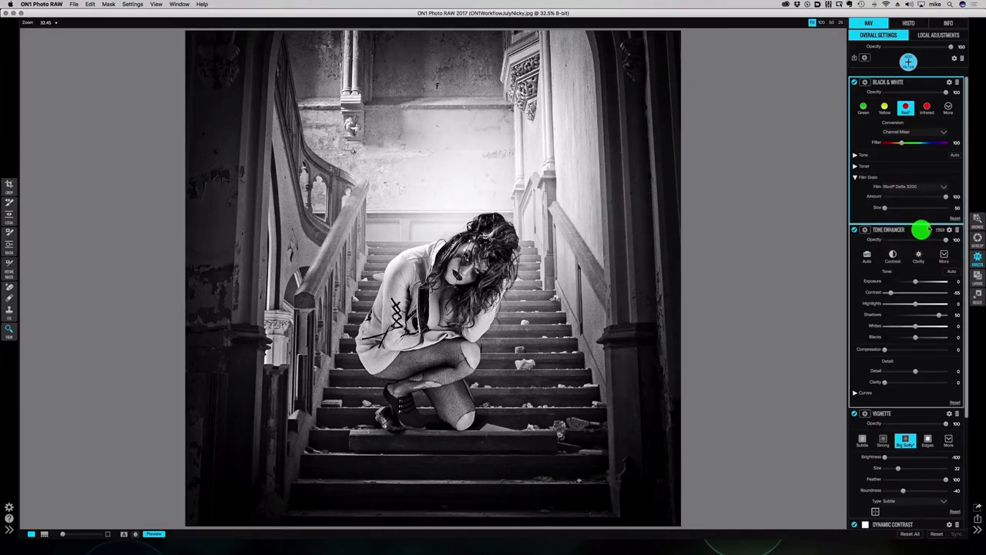
pyautogui.click(943, 187)
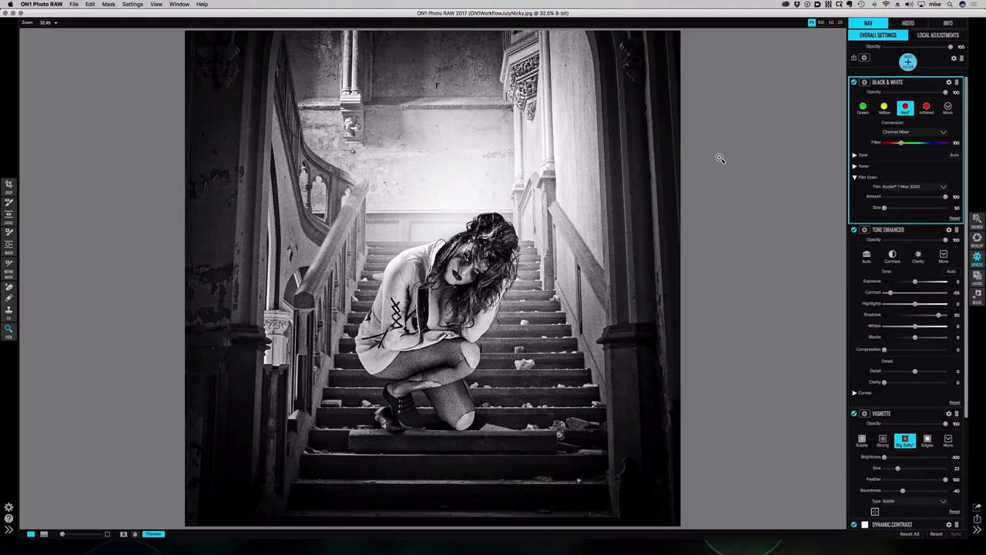
pyautogui.moveTo(253, 422)
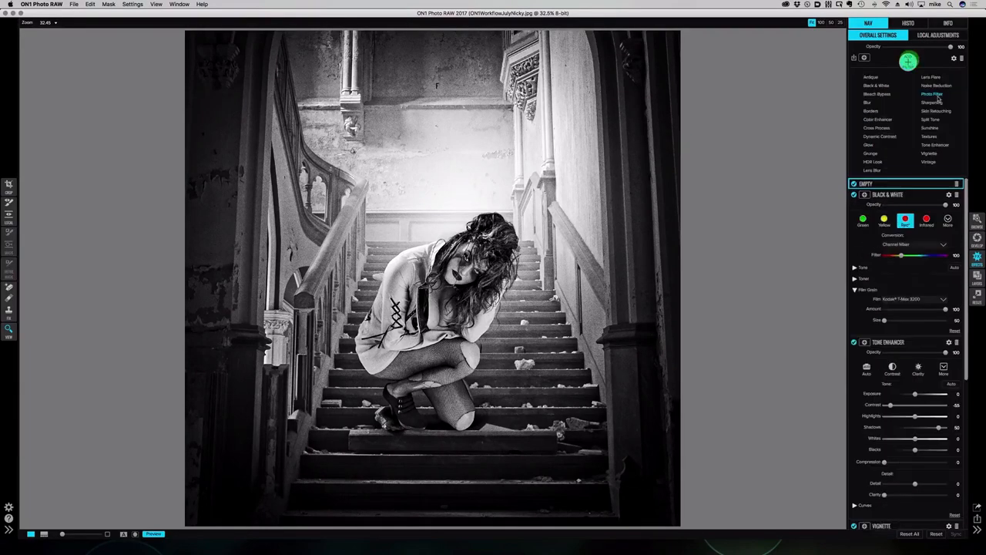
# Add a Photo Filter on top of the stack and browse its styles list
pyautogui.click(934, 94)
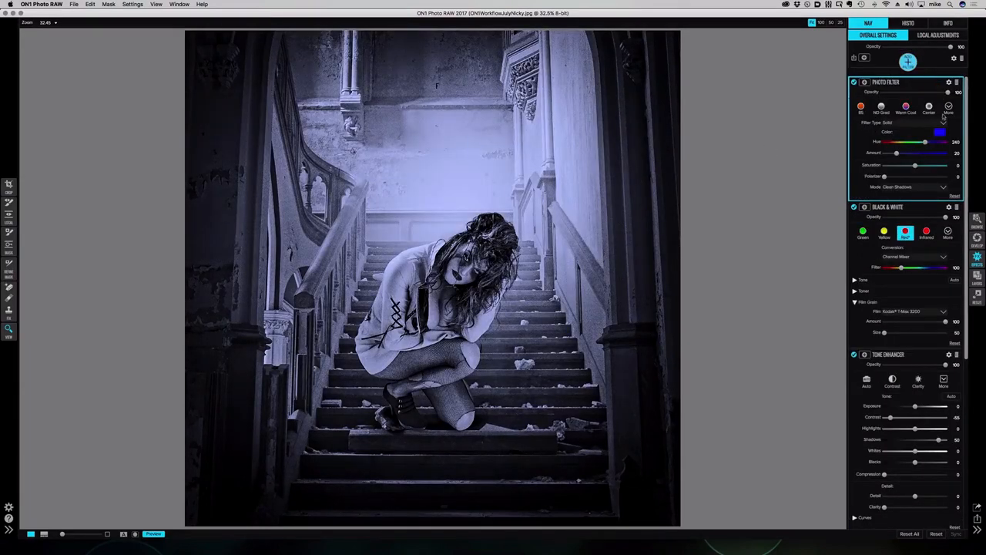
pyautogui.click(955, 111)
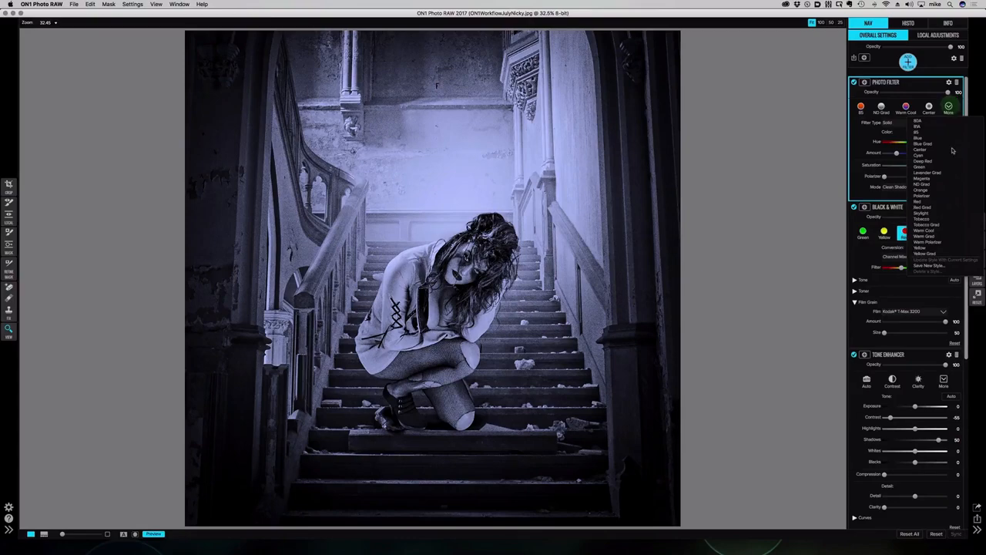
pyautogui.click(927, 247)
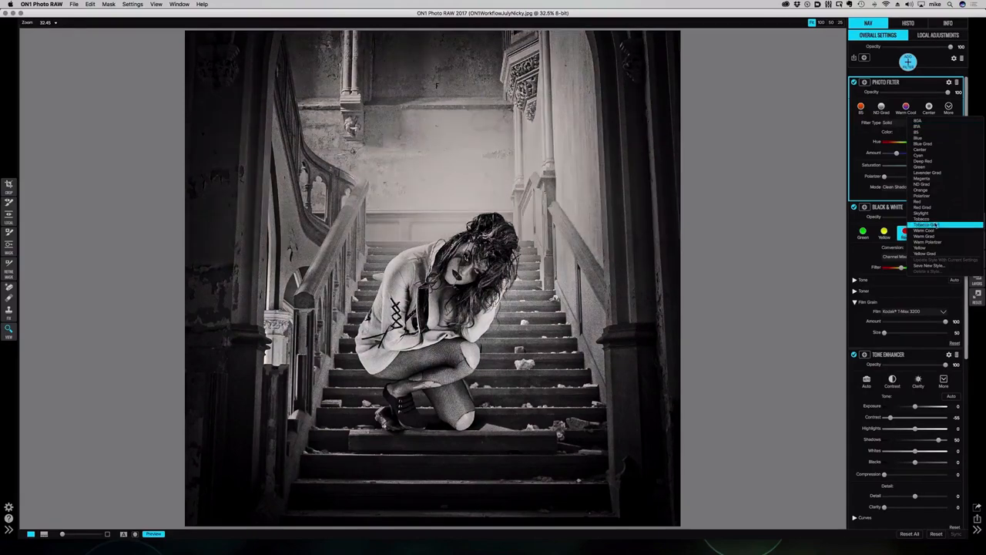
pyautogui.click(921, 224)
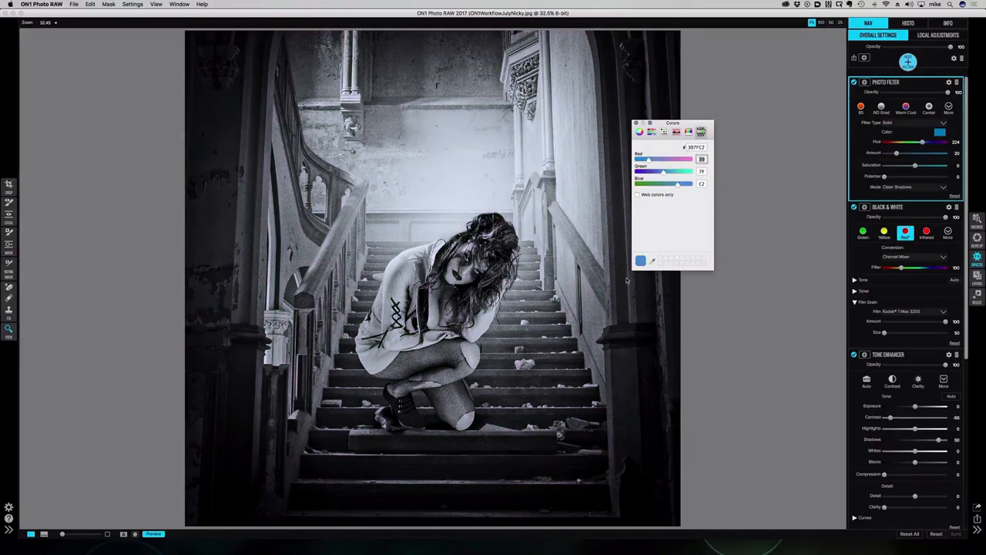
pyautogui.moveTo(627, 281)
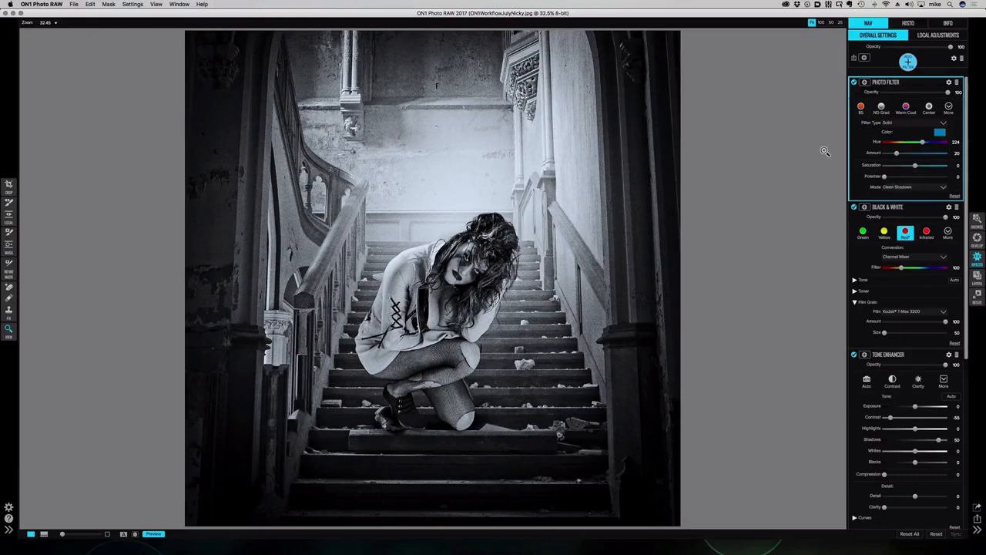
# Try the Photo Filter Amount at several levels, settling around 47
pyautogui.moveTo(897, 152); pyautogui.dragTo(908, 152)
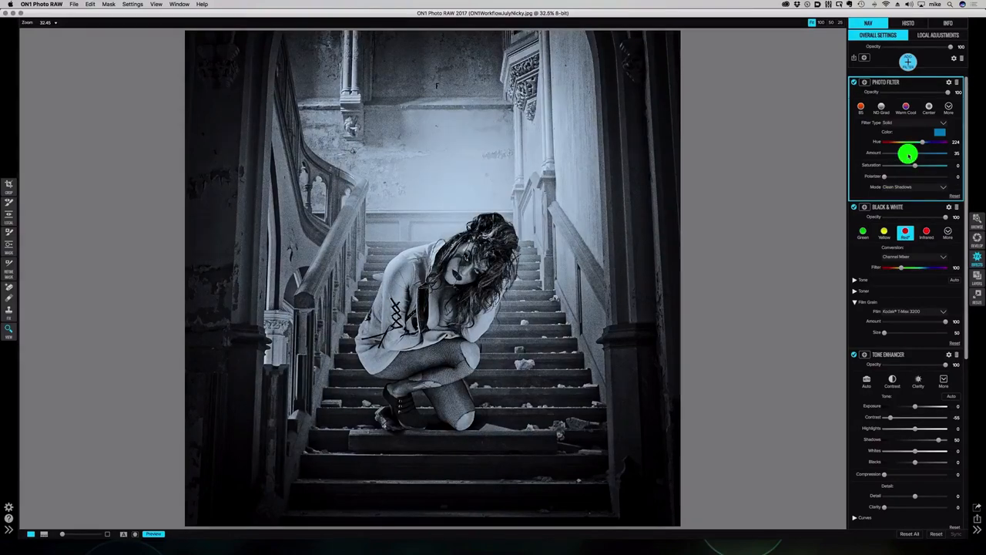
pyautogui.moveTo(907, 152); pyautogui.dragTo(948, 152)
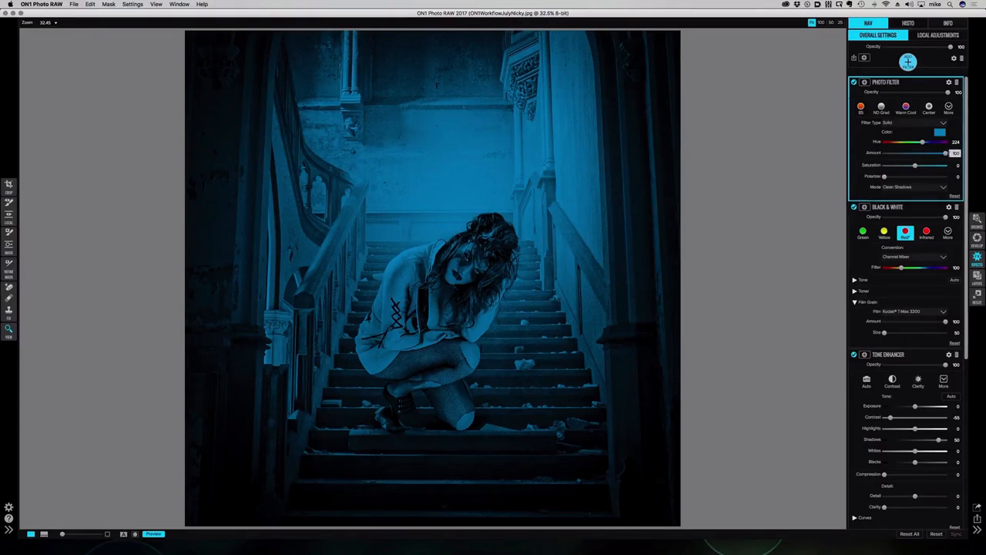
pyautogui.moveTo(922, 153); pyautogui.dragTo(884, 153)
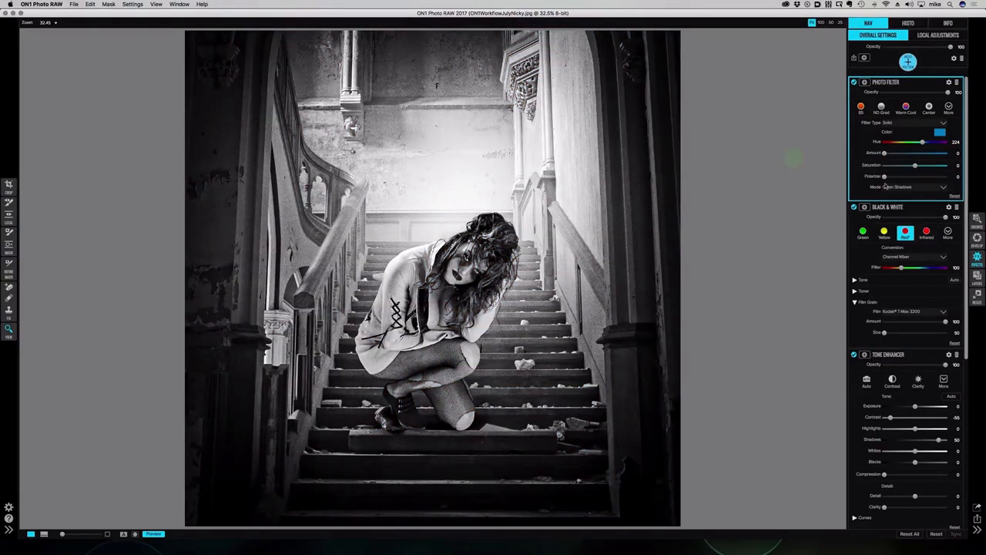
pyautogui.moveTo(883, 153); pyautogui.dragTo(913, 153)
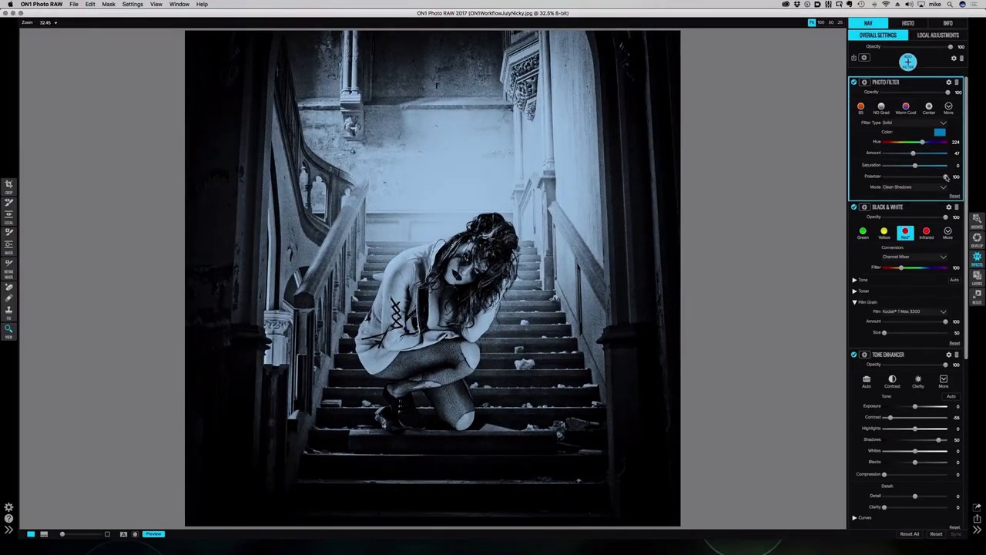
# Push Polarizer to 100 and toggle the Photo Filter off and on to compare
pyautogui.moveTo(948, 175); pyautogui.dragTo(925, 176)
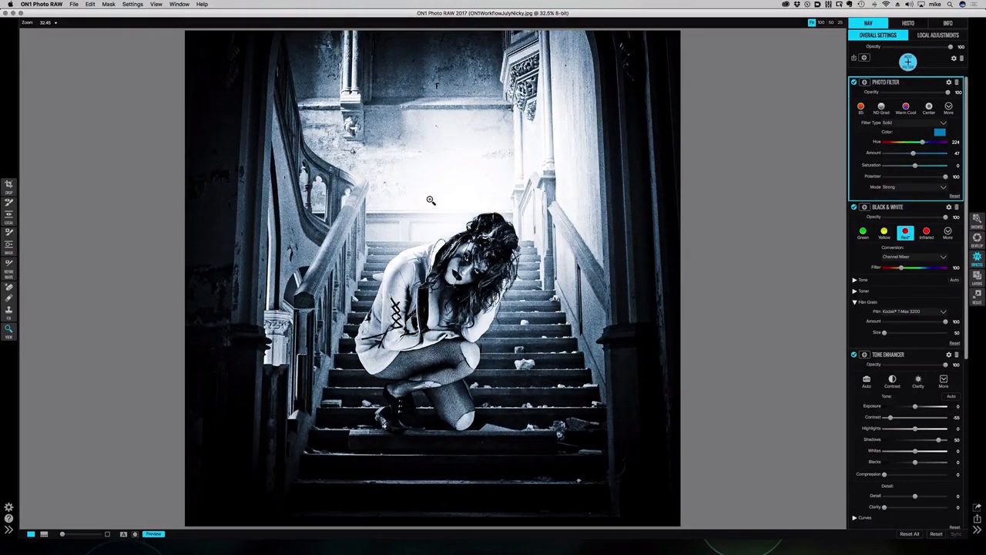
pyautogui.click(852, 81)
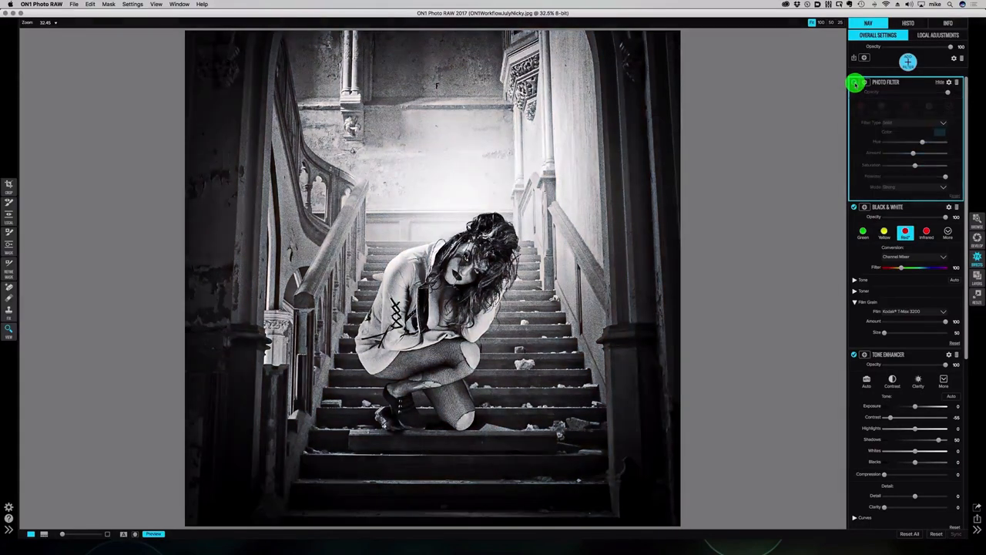
pyautogui.click(853, 83)
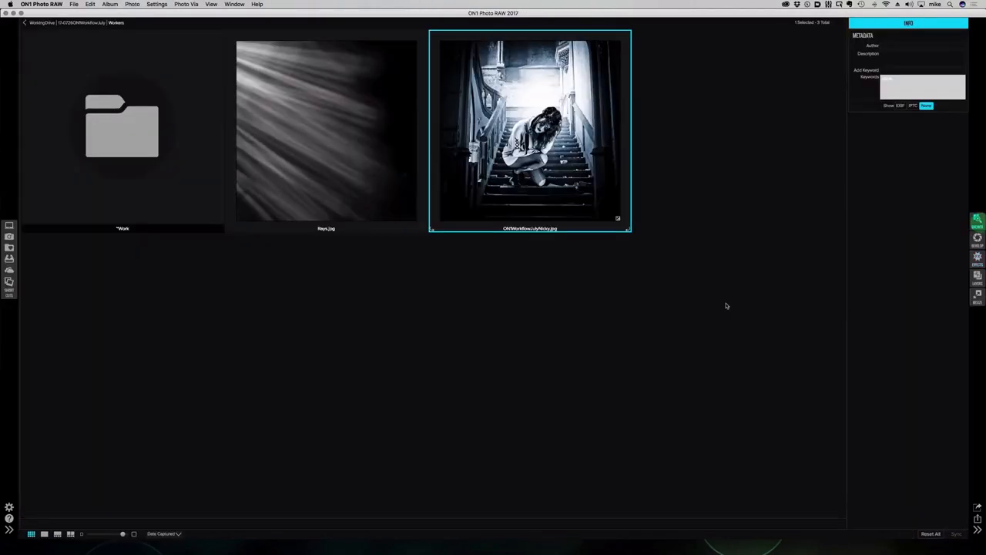
pyautogui.moveTo(216, 315)
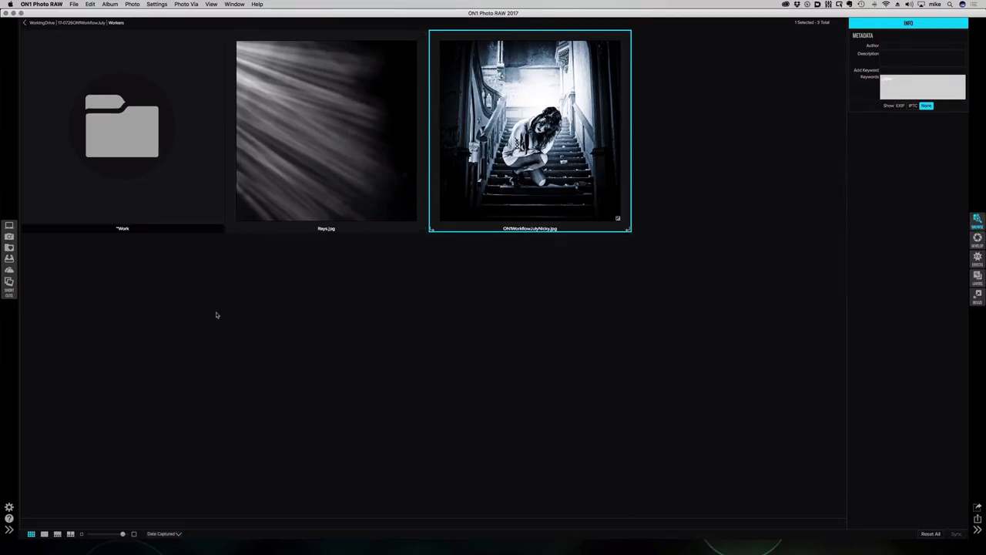
pyautogui.moveTo(148, 55)
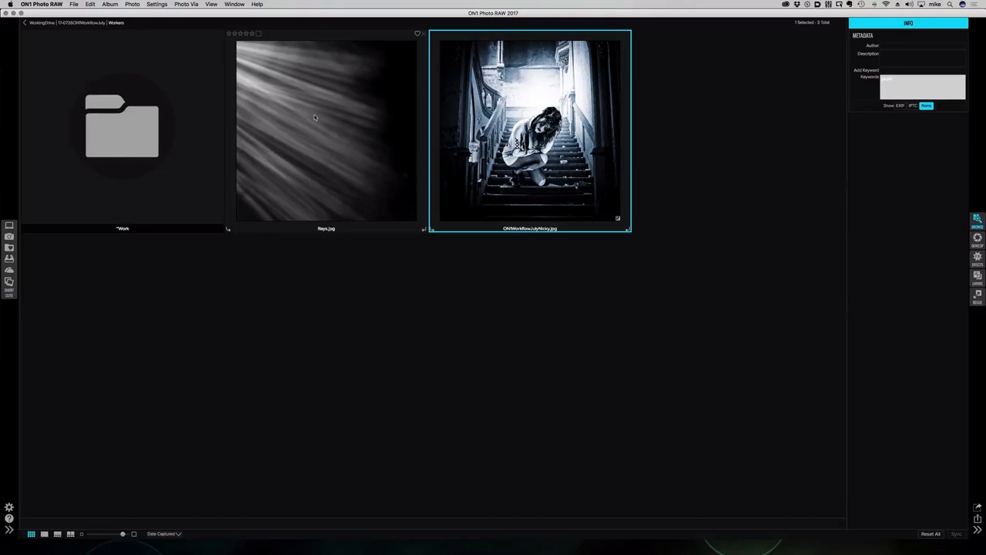
pyautogui.moveTo(350, 178)
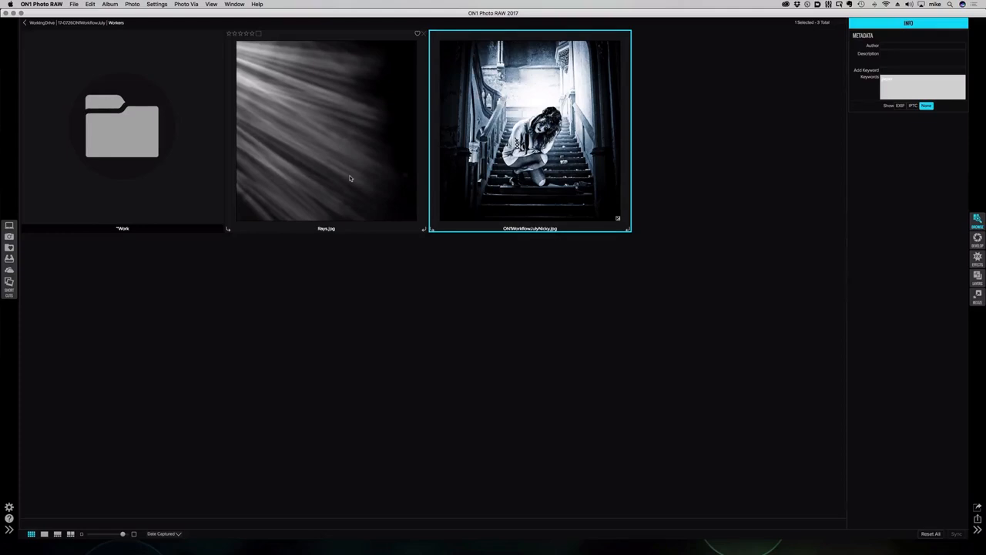
pyautogui.moveTo(331, 194)
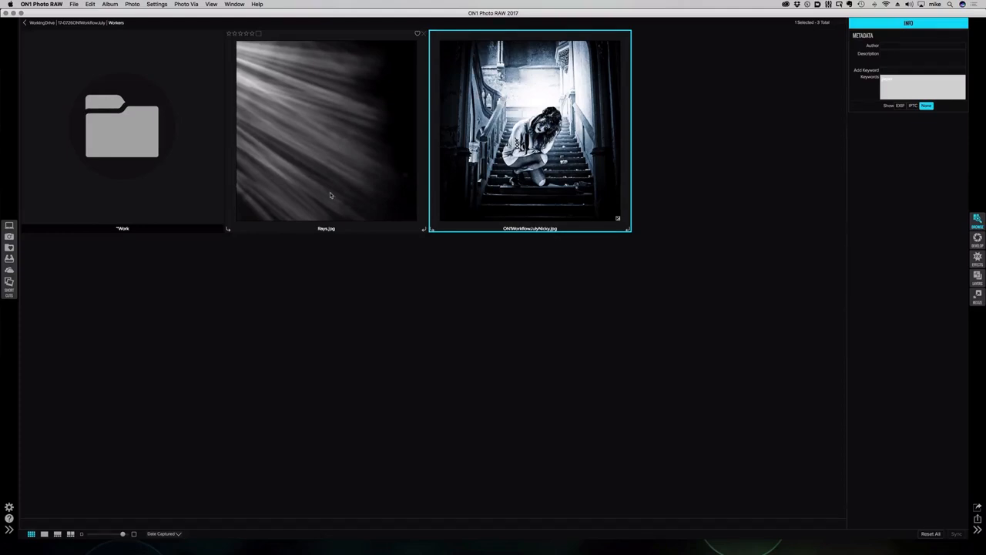
pyautogui.moveTo(724, 354)
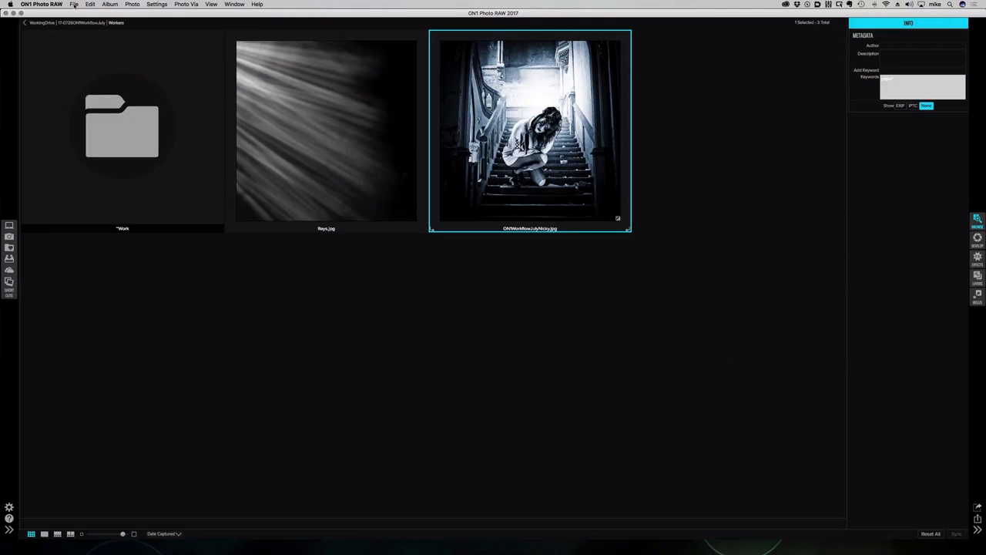
# Import Rays.jpg into the Extras Manager under Textures > Mike
pyautogui.click(76, 5)
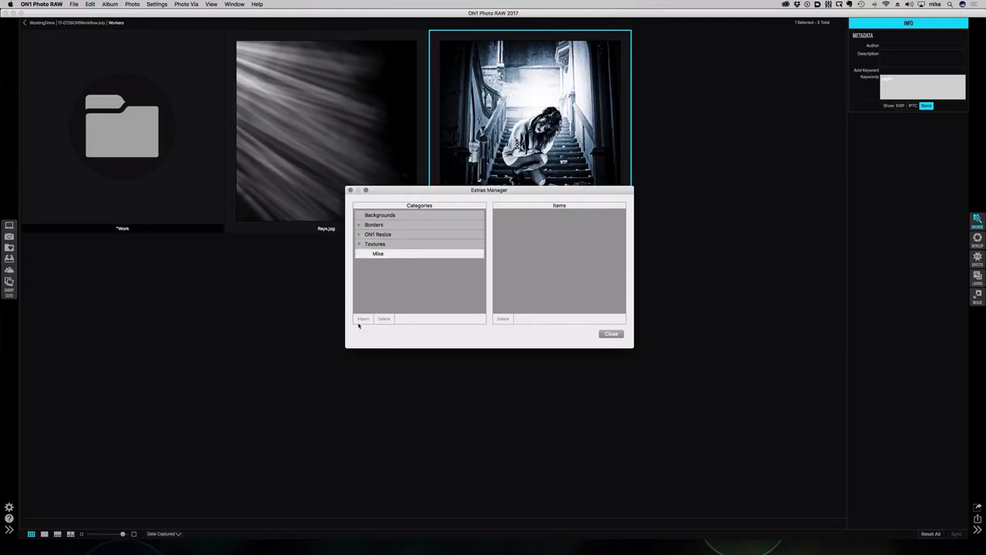
pyautogui.click(378, 254)
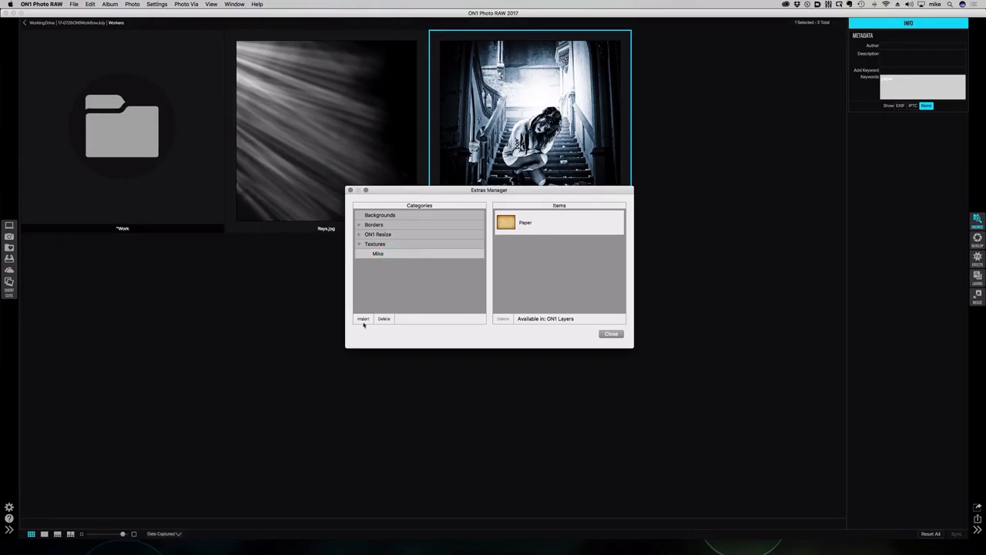
pyautogui.click(362, 319)
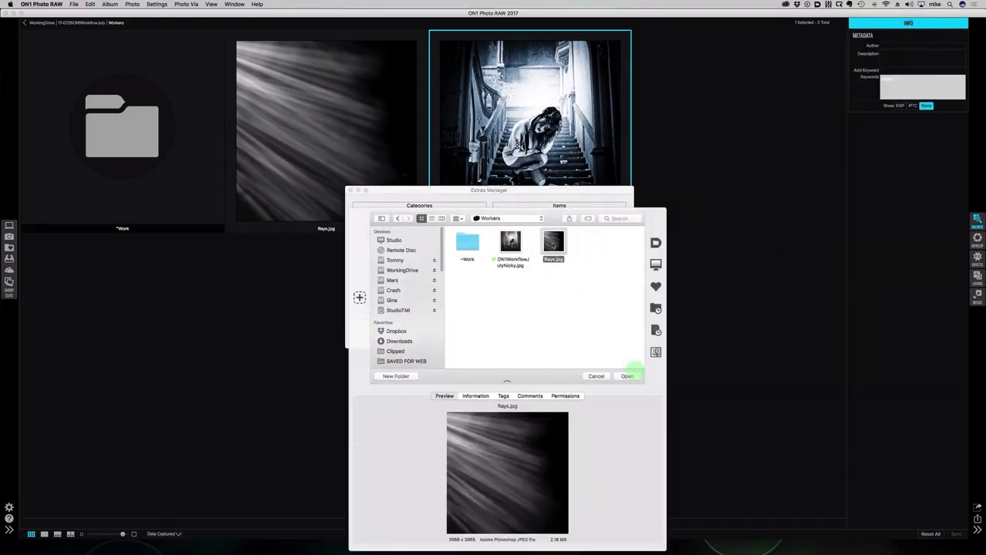
pyautogui.click(627, 375)
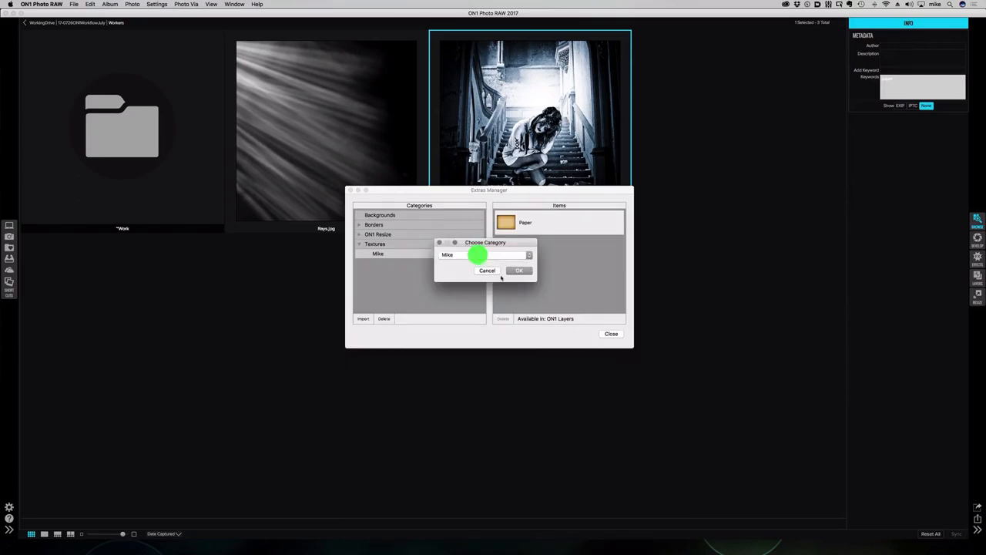
pyautogui.click(518, 271)
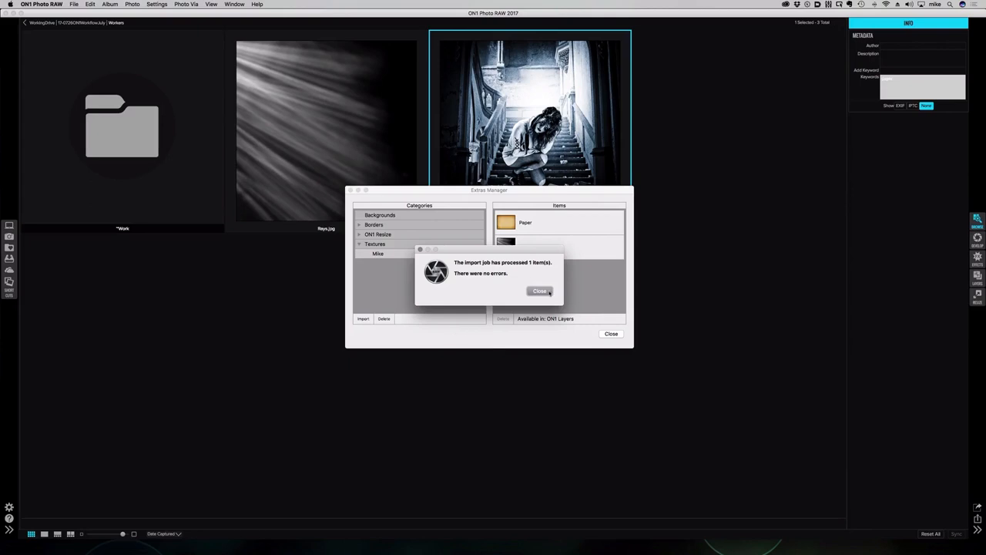
pyautogui.click(539, 291)
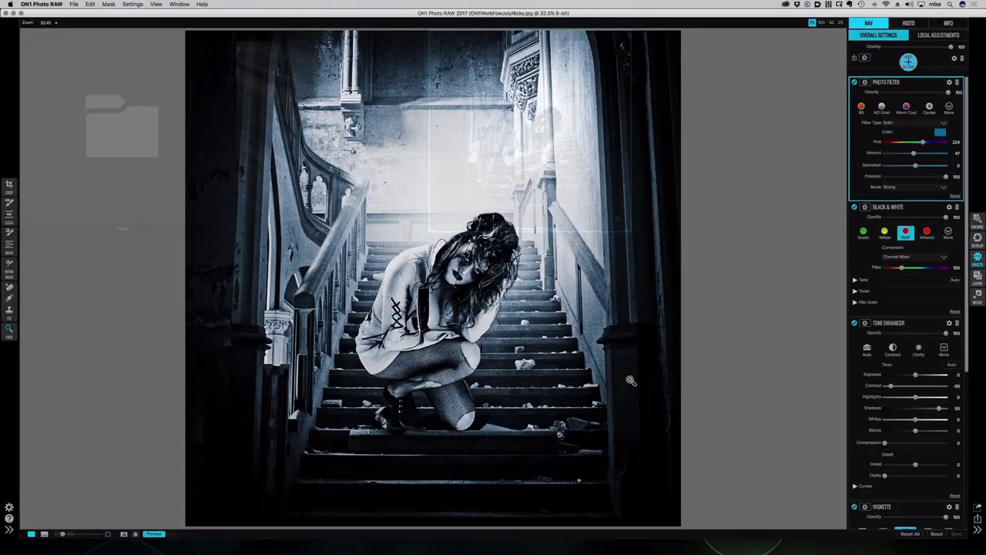
# Add a Textures filter using the Mike Rays texture in Lighter mode, toggling to compare
pyautogui.click(907, 61)
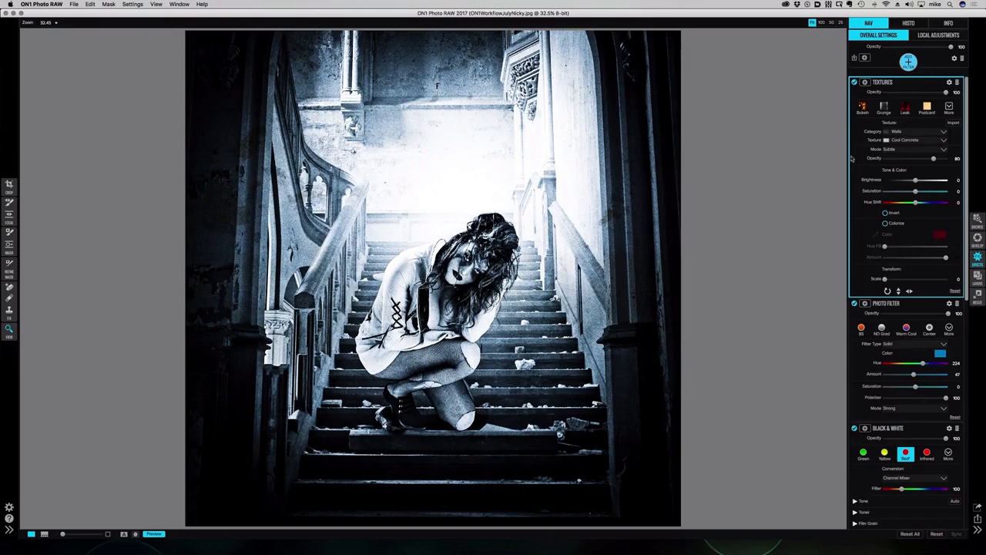
pyautogui.click(943, 131)
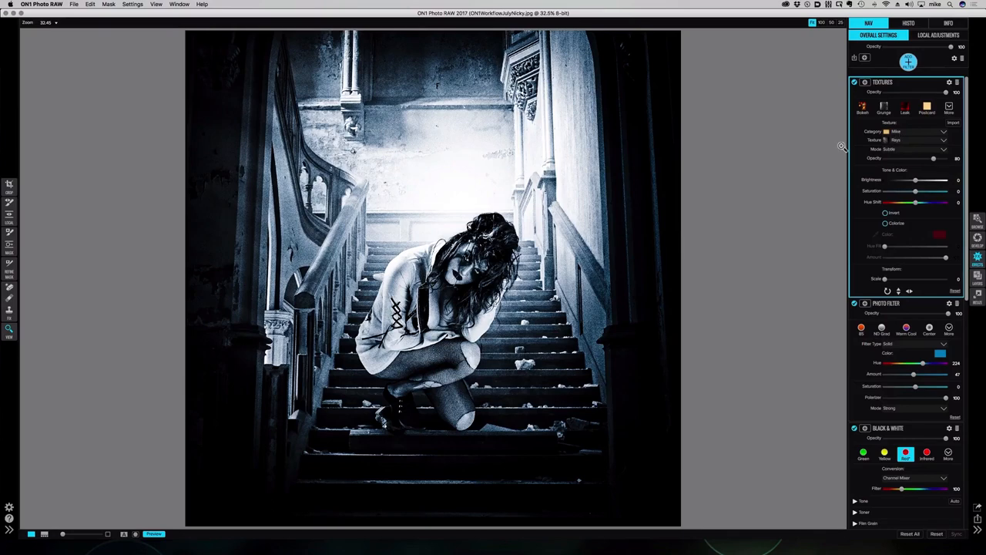
pyautogui.click(852, 81)
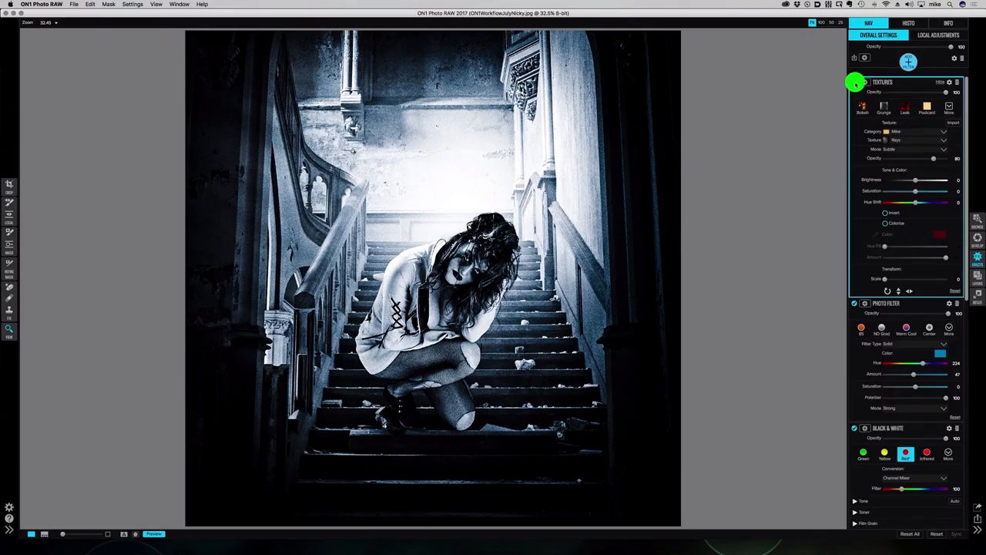
pyautogui.click(854, 82)
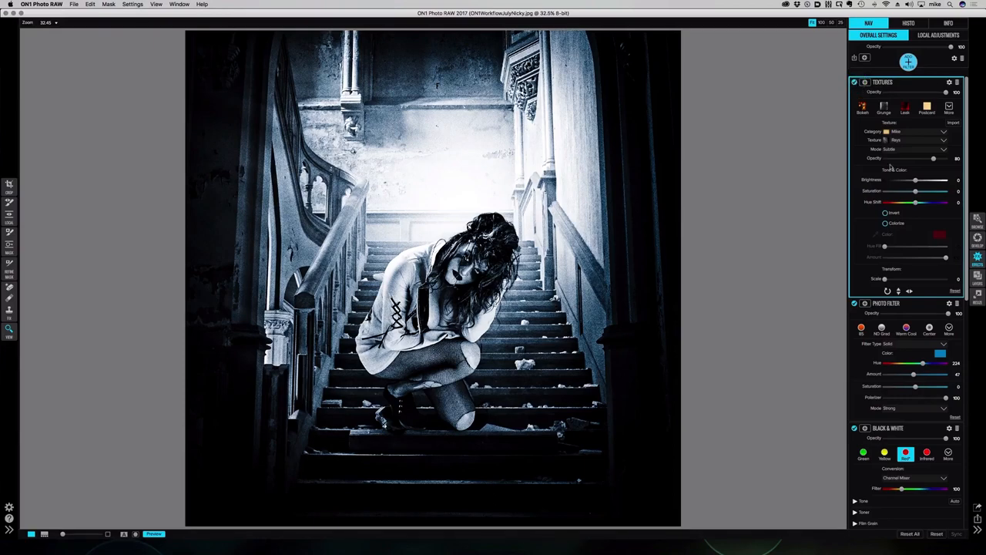
pyautogui.click(932, 148)
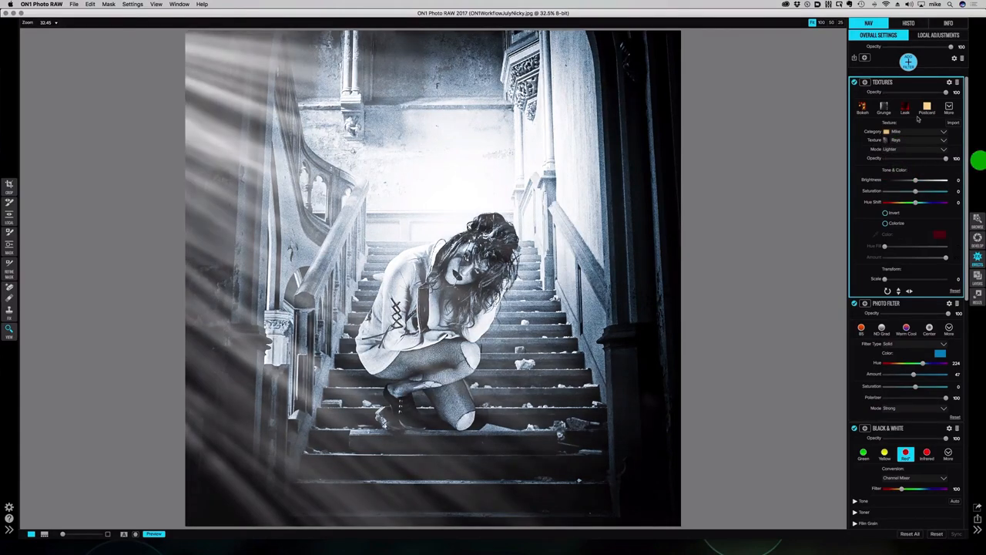
pyautogui.click(851, 82)
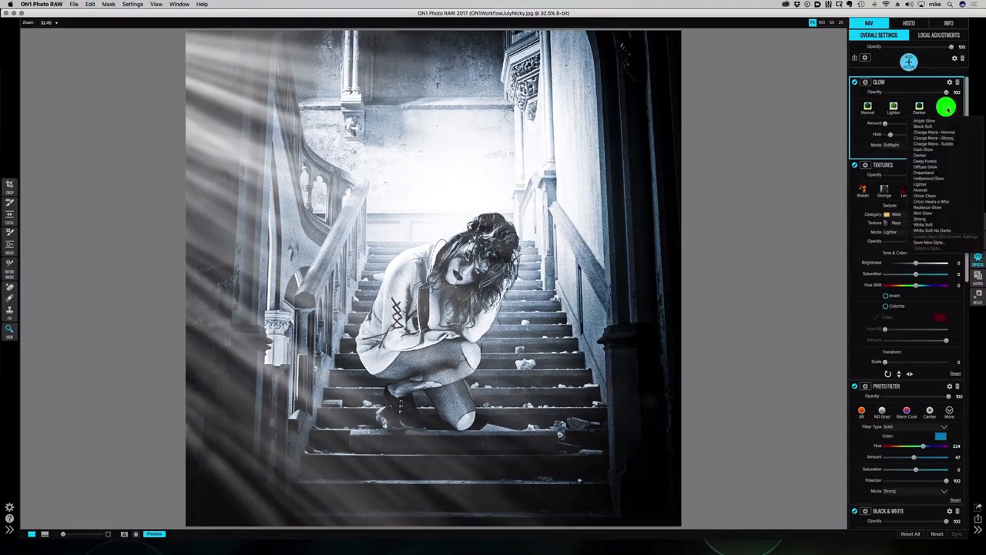
# Apply the Hollywood Glow preset and lower its Amount to about 62
pyautogui.click(928, 178)
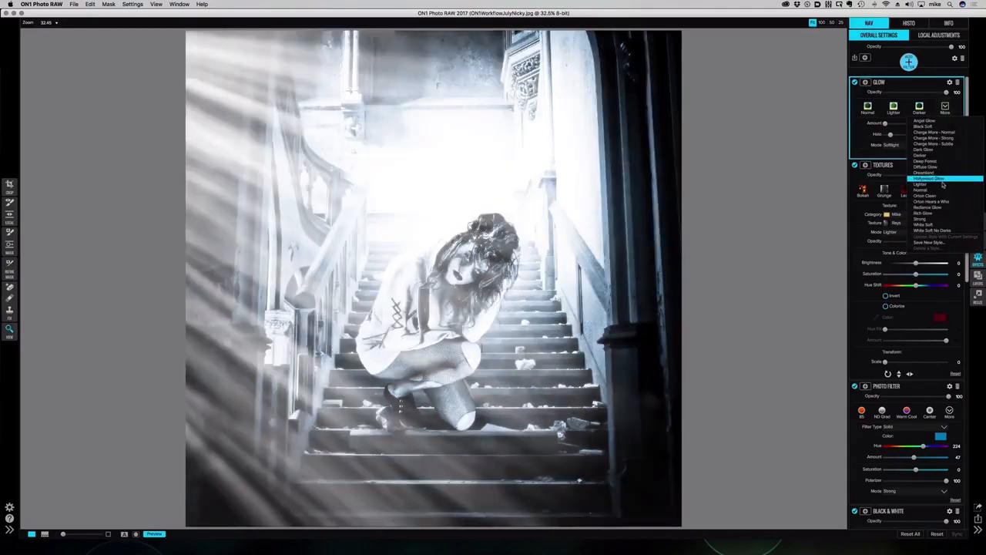
pyautogui.click(924, 178)
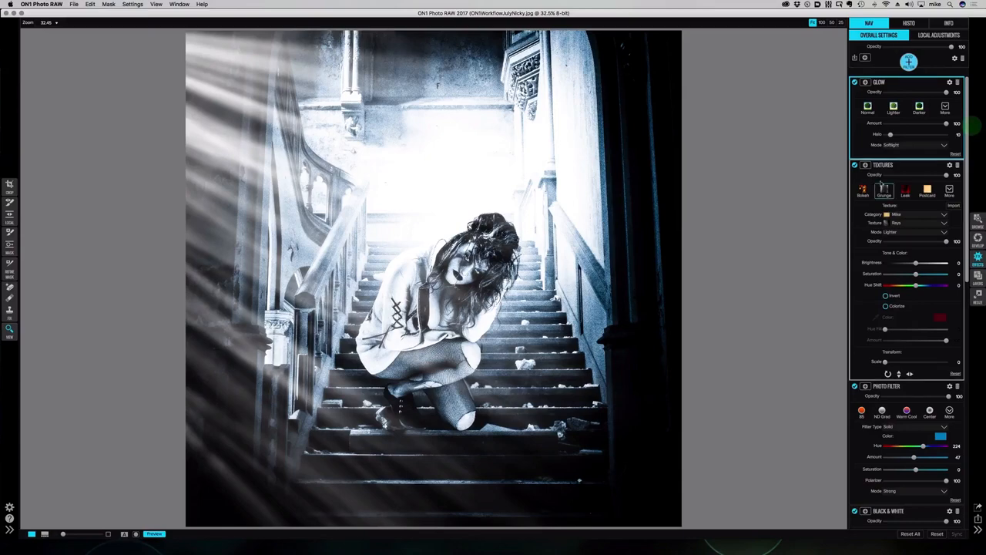
pyautogui.moveTo(890, 123); pyautogui.dragTo(923, 123)
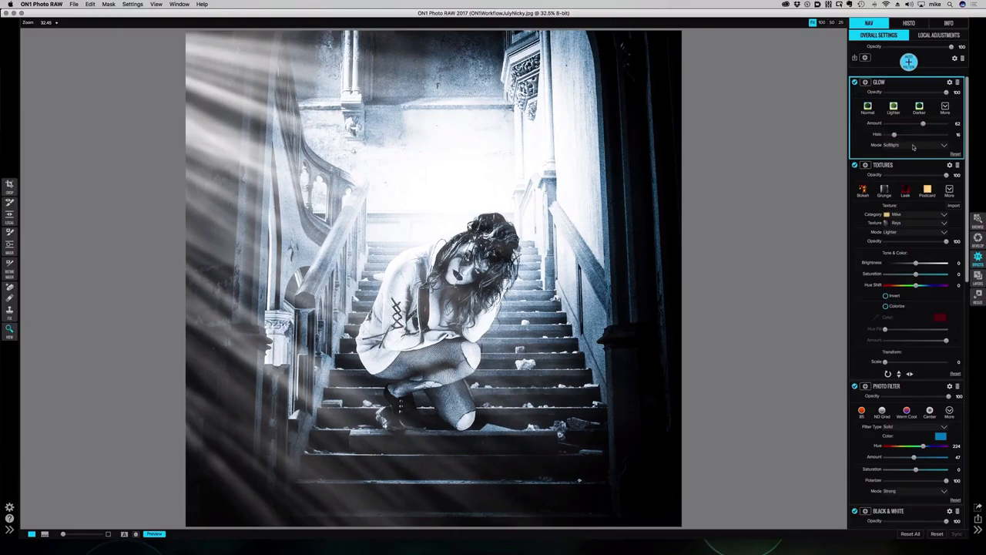
# Keep the glow on Softlight blend mode and toggle it off and on to compare
pyautogui.click(917, 145)
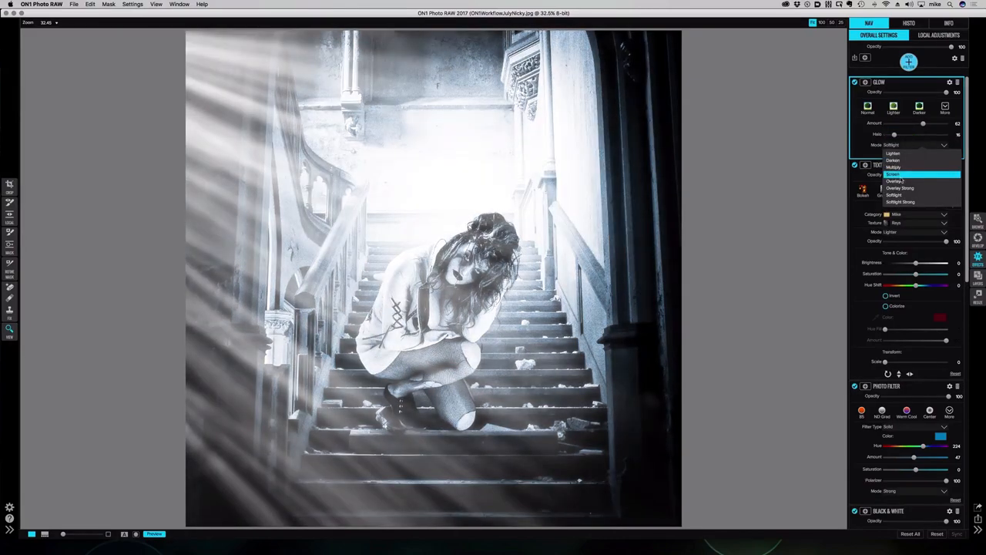
pyautogui.click(895, 195)
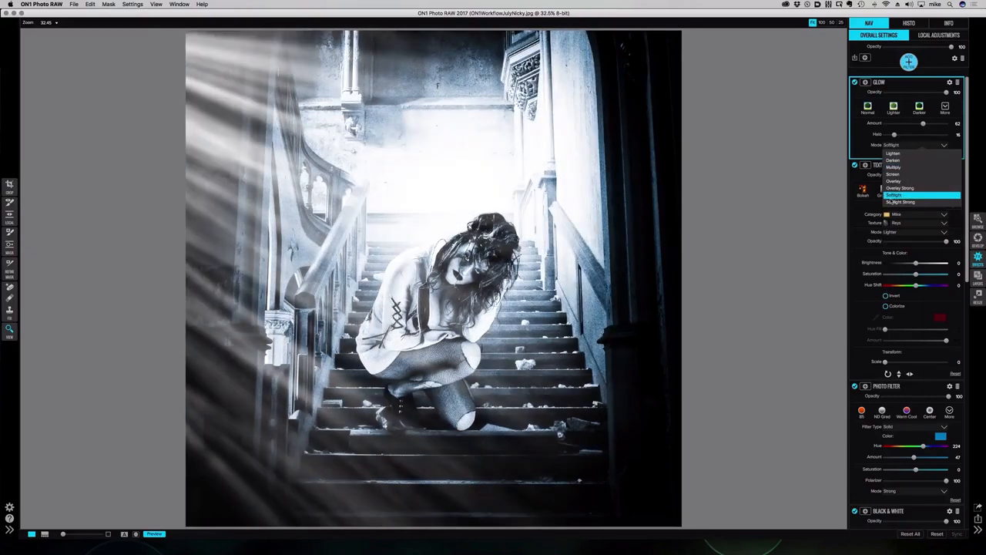
pyautogui.click(894, 195)
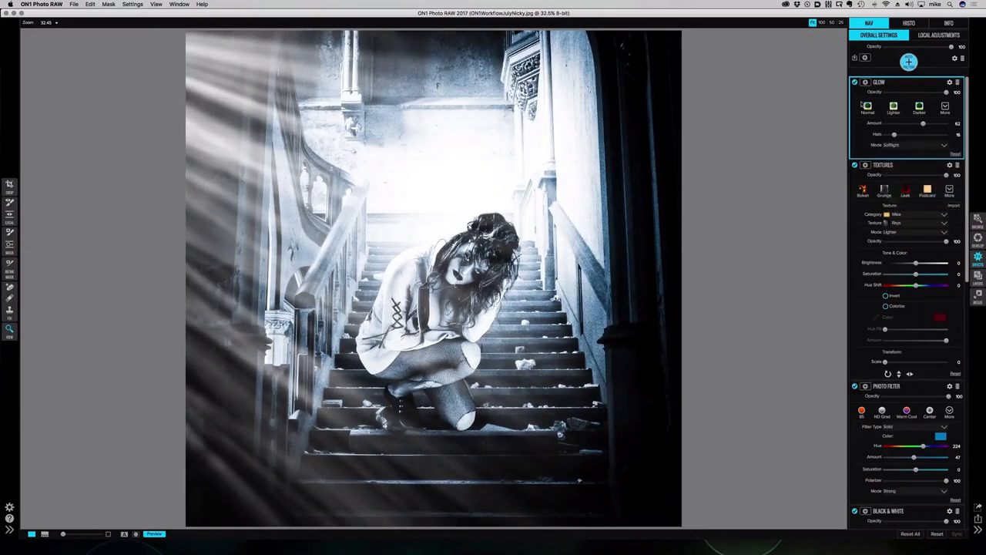
pyautogui.click(854, 82)
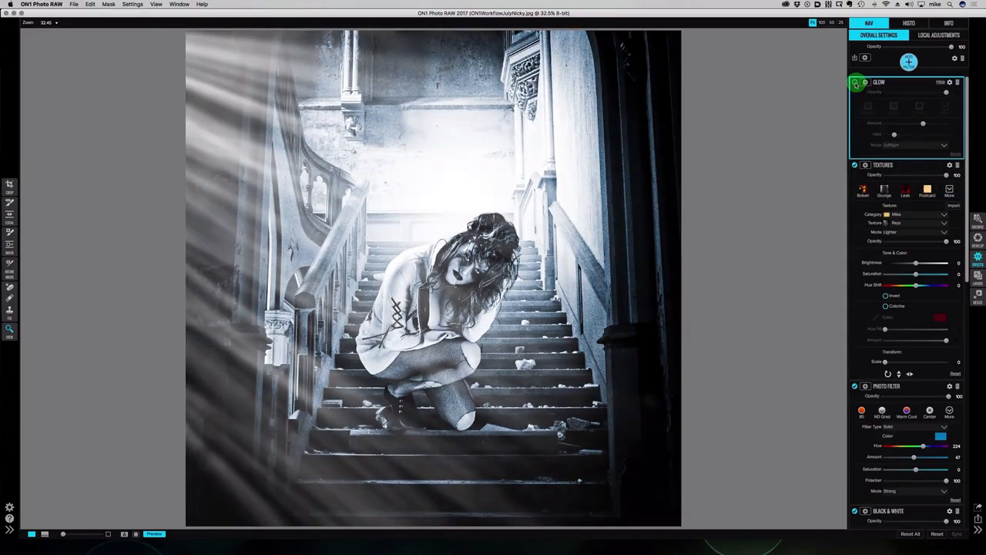
pyautogui.click(855, 82)
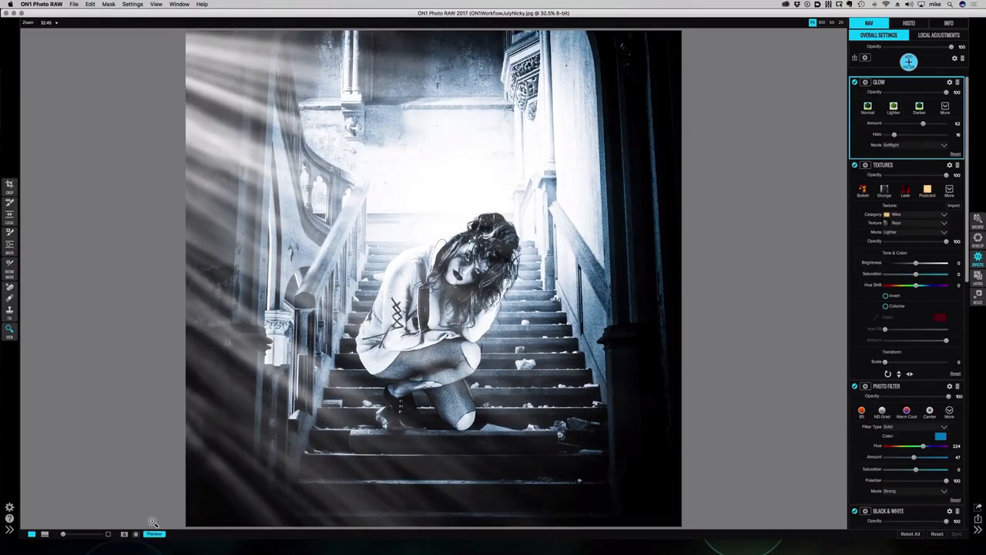
pyautogui.click(154, 533)
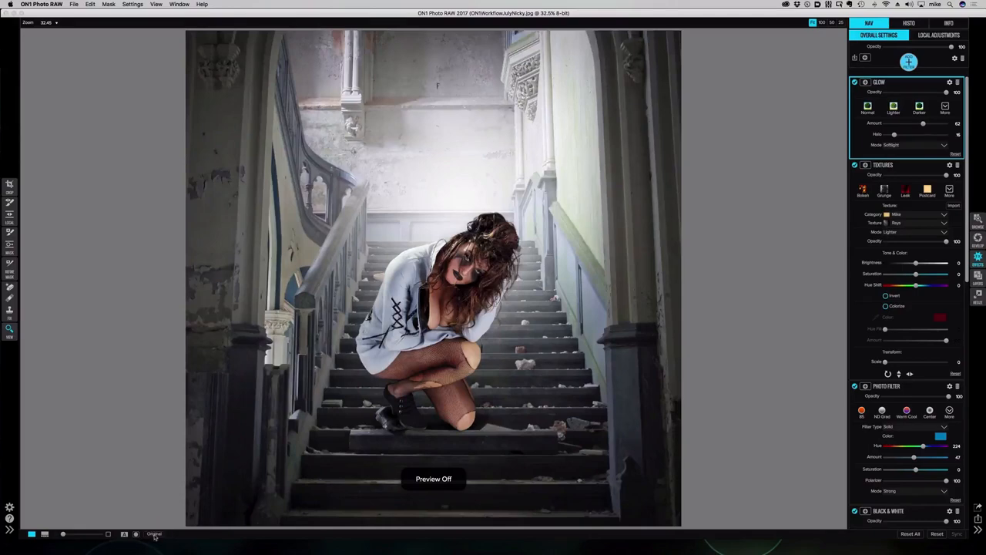
pyautogui.moveTo(153, 533)
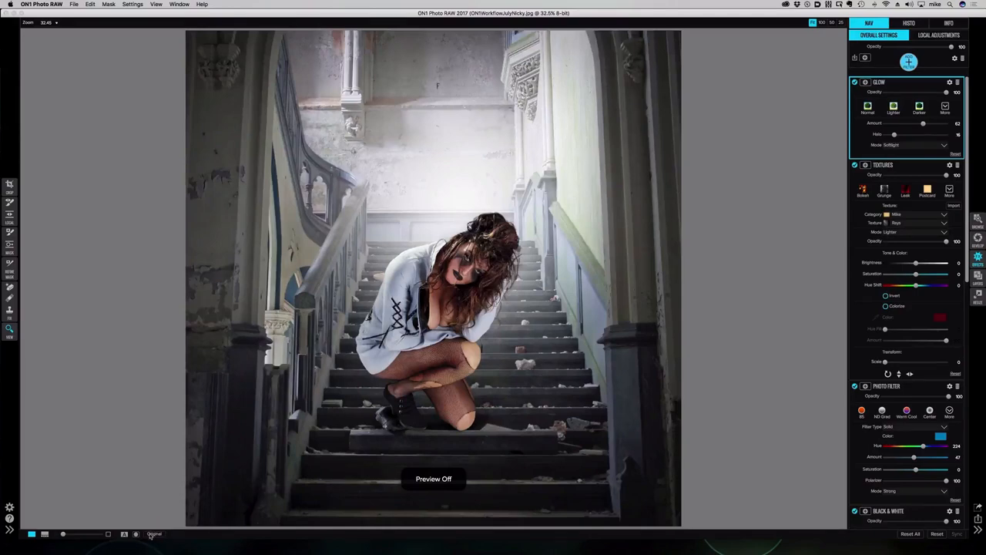
pyautogui.click(150, 528)
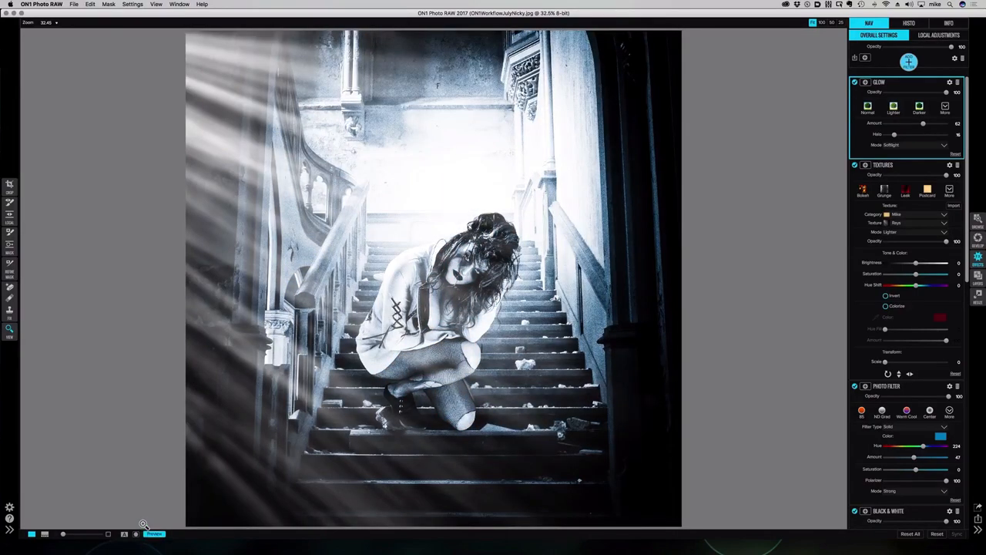